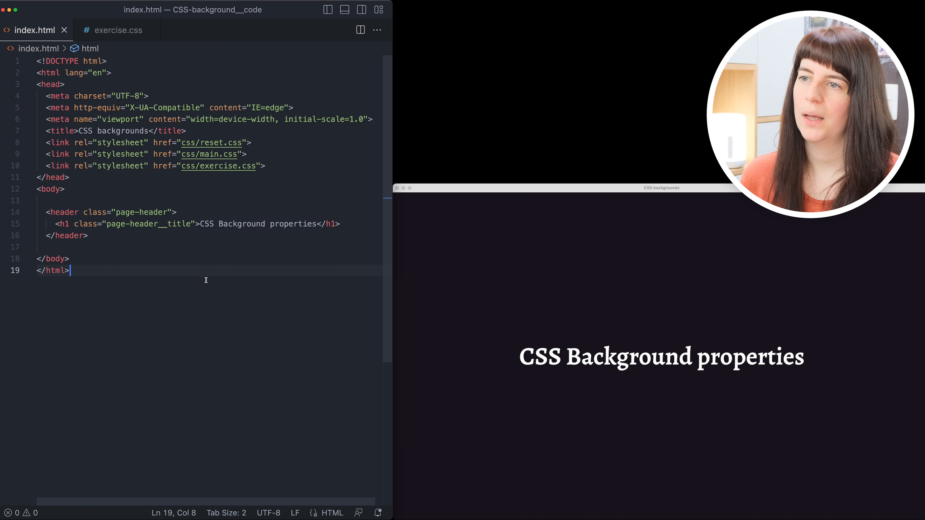
{"action": "mouse_move", "coordinate": [81, 143]}
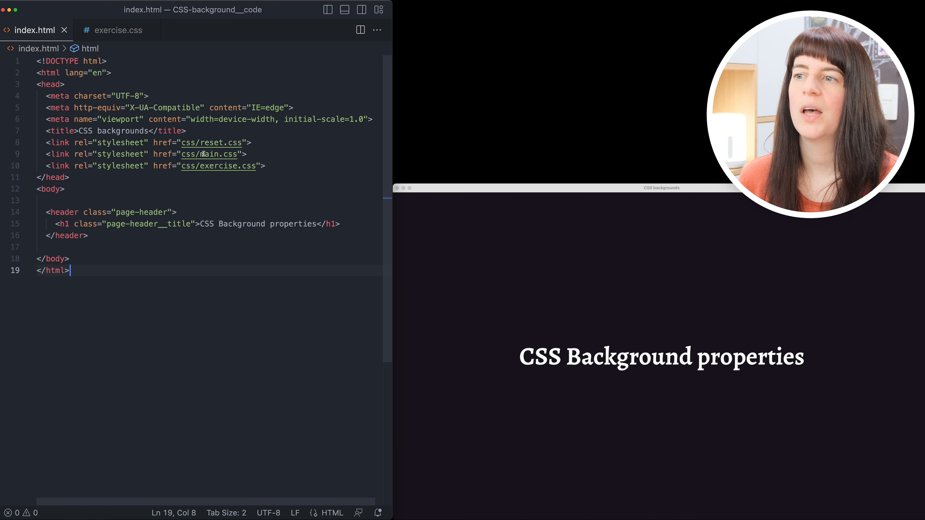
{"action": "mouse_move", "coordinate": [273, 152]}
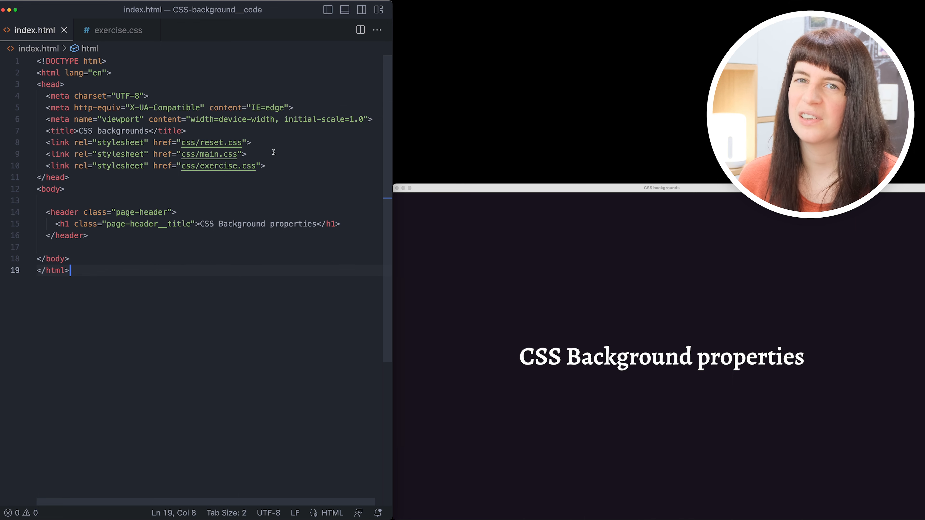
{"action": "mouse_move", "coordinate": [225, 171]}
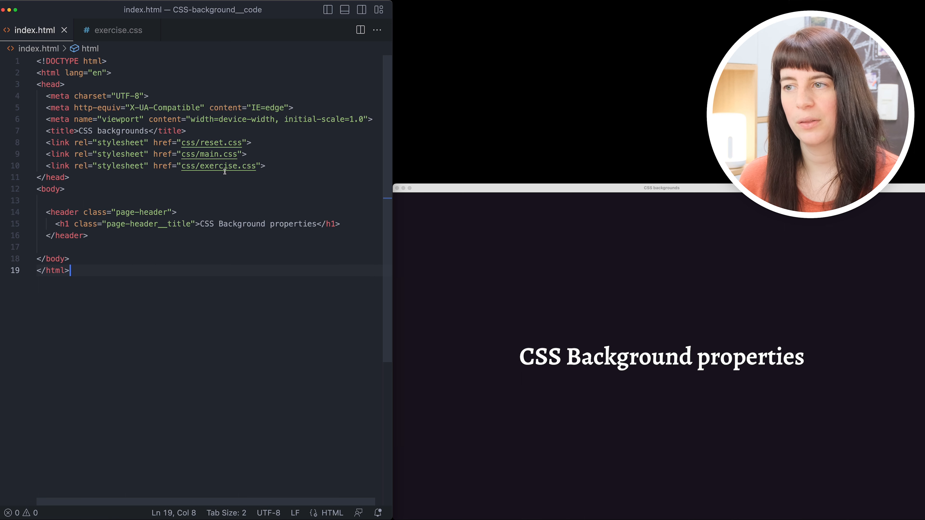
Peek at exercise.css, return to index.html and place the insertion point inside the body
{"action": "left_click", "coordinate": [118, 30]}
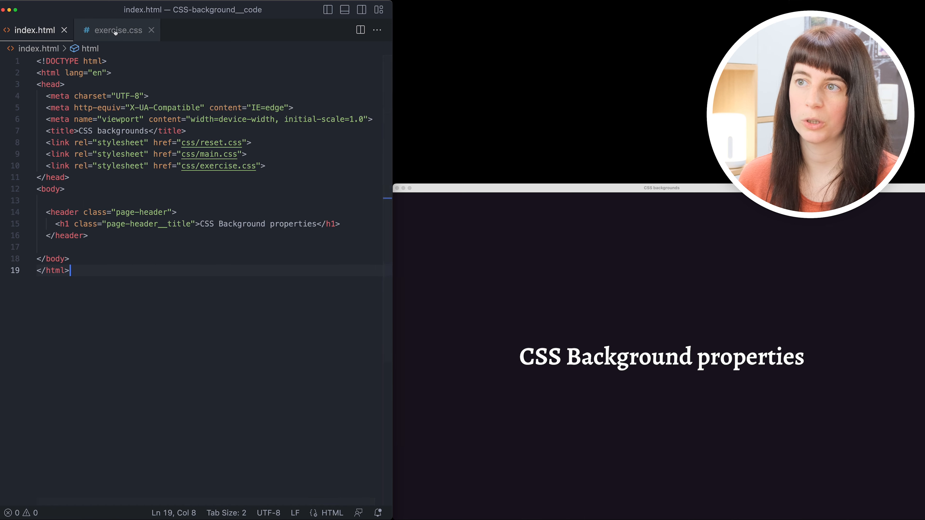
{"action": "left_click", "coordinate": [118, 30]}
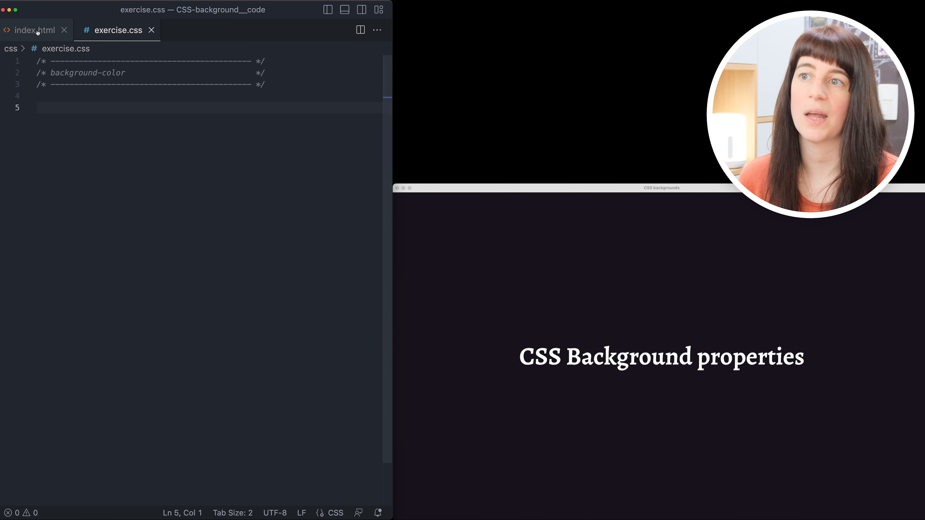
{"action": "left_click", "coordinate": [32, 30]}
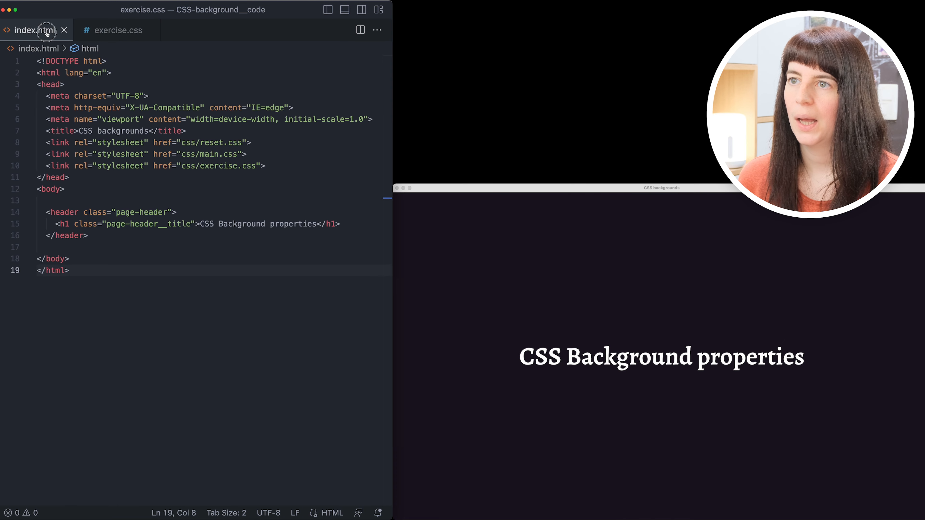
{"action": "left_click", "coordinate": [33, 29]}
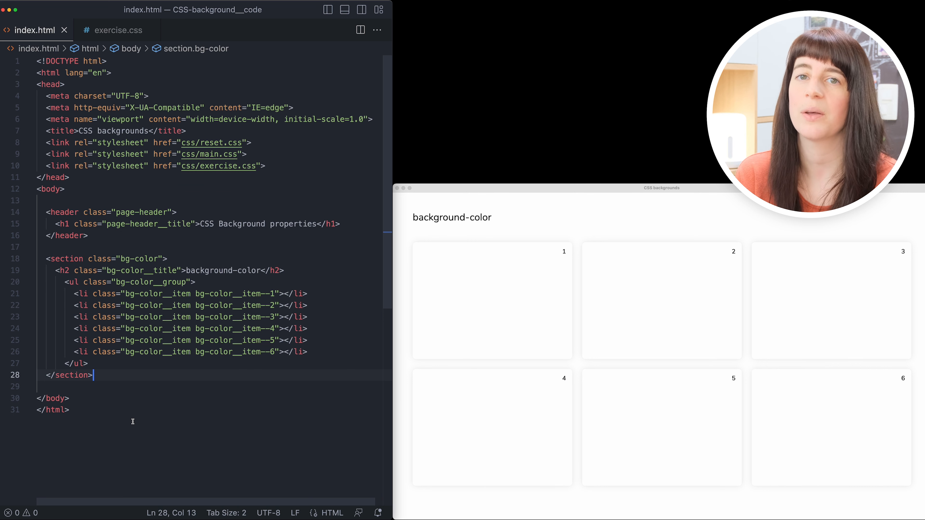
In exercise.css write a .bg-color rule with background-color: deeppink
{"action": "left_click", "coordinate": [119, 30]}
{"action": "type", "text": ".bg-color {"}
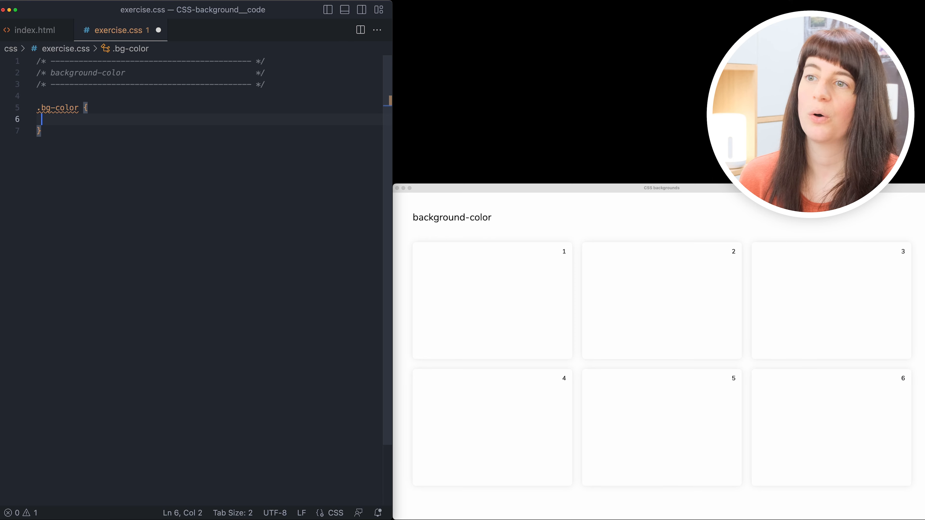
{"action": "type", "text": "background-co"}
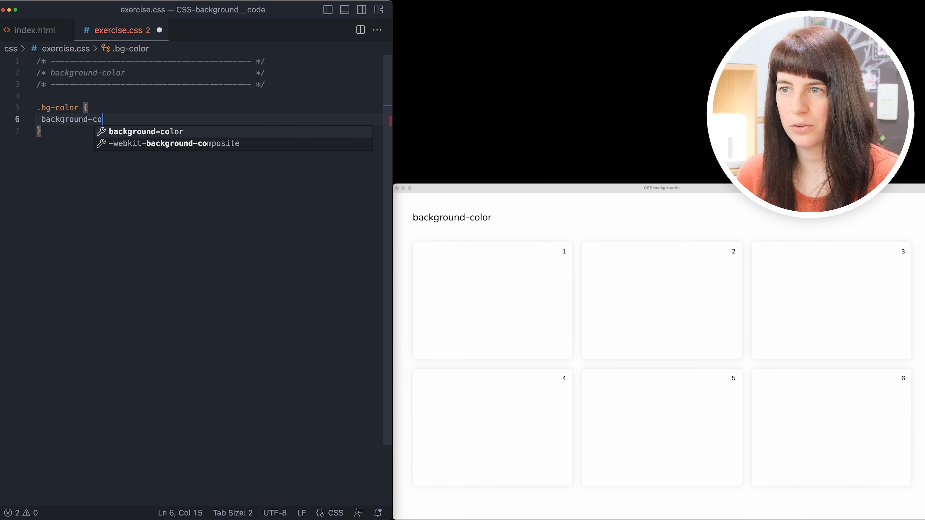
{"action": "type", "text": "lor:"}
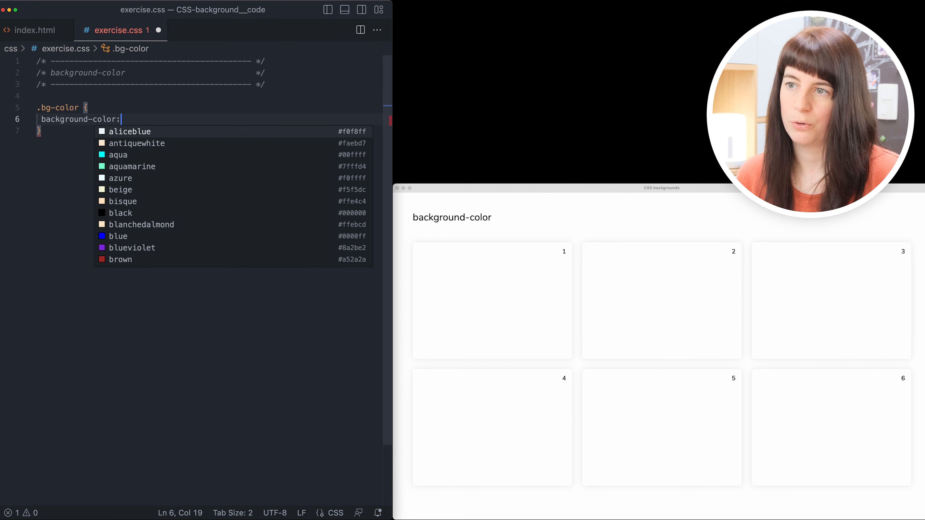
{"action": "type", "text": "deeppin"}
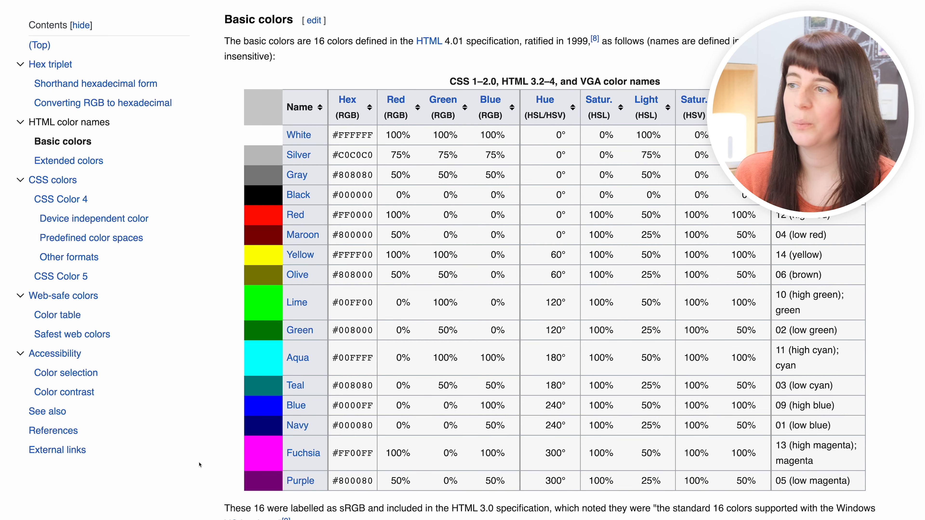
Scroll the Wikipedia Web colors article from Basic colors into the Extended colors tables
{"action": "scroll", "scroll_direction": "down", "scroll_amount": 3}
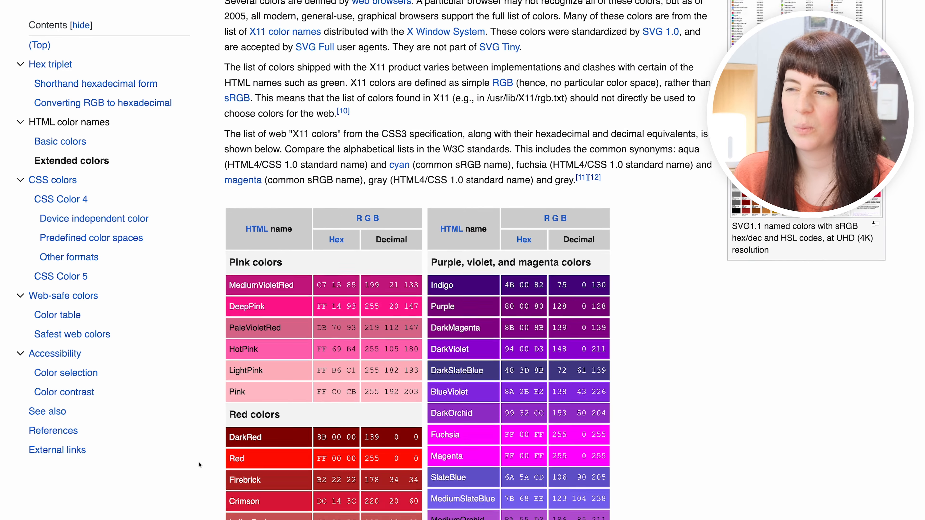
{"action": "scroll", "scroll_direction": "down", "scroll_amount": 3}
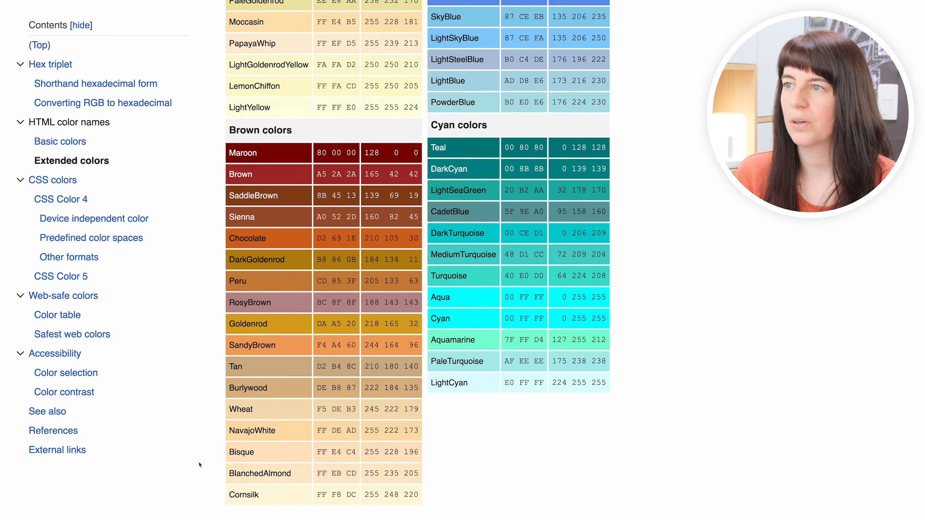
{"action": "scroll", "scroll_direction": "down", "scroll_amount": 3}
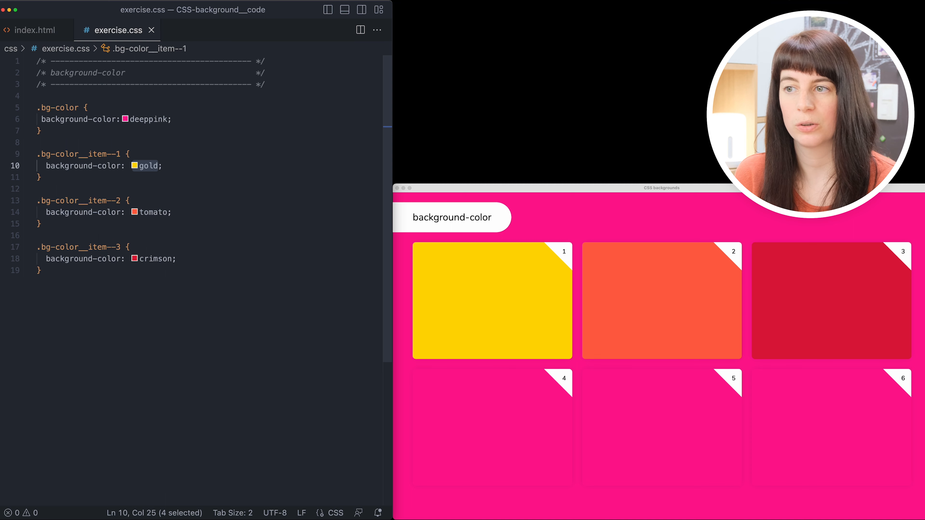
Rewrite item 1's gold as #ffd700 and item 2's tomato as rgb(255, 99, 71), then select crimson
{"action": "type", "text": "#ffd700"}
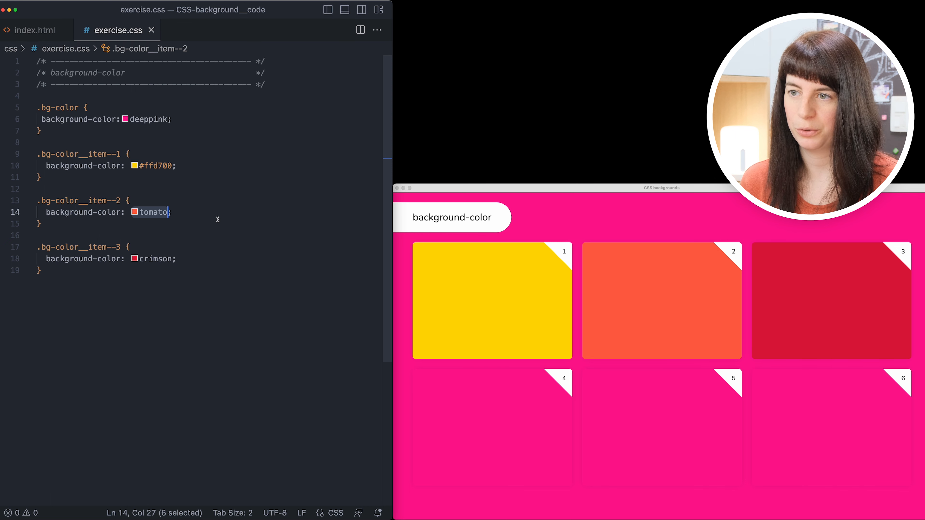
{"action": "type", "text": "rgb(255, 99, 71)"}
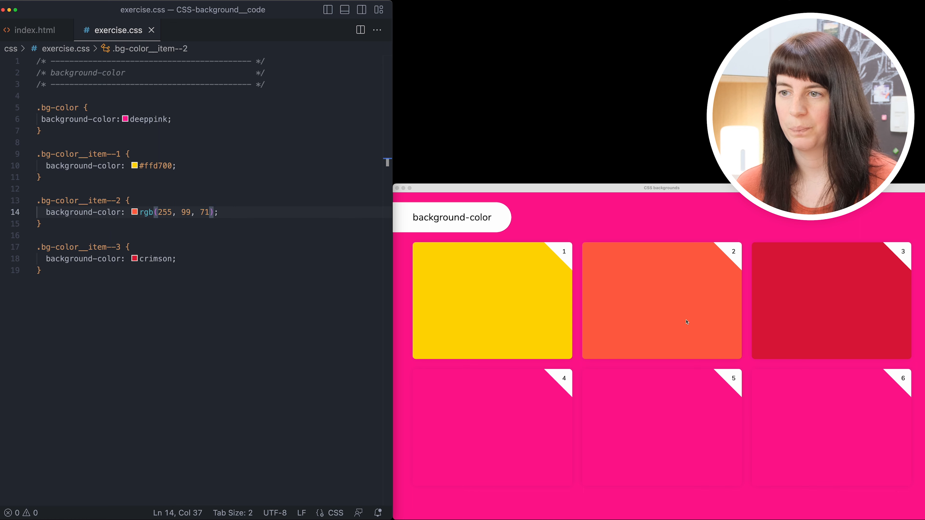
{"action": "double_click", "coordinate": [154, 258]}
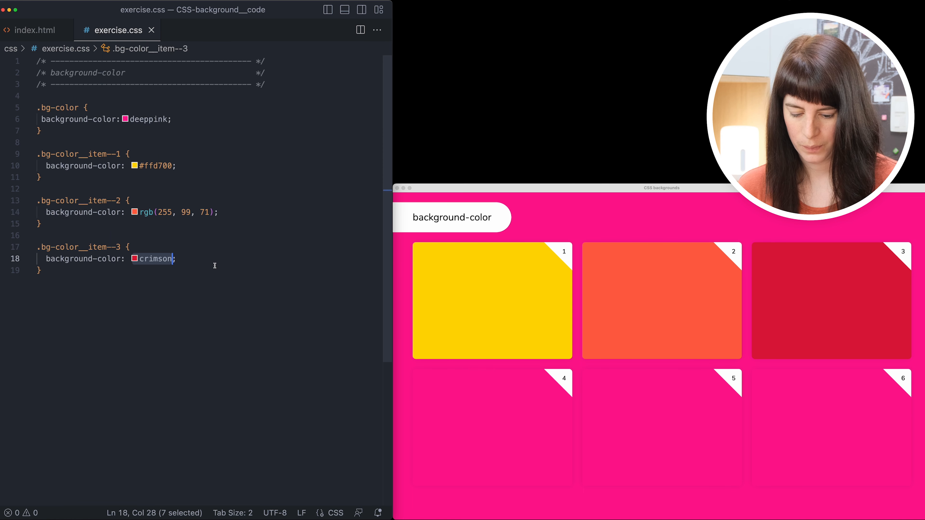
Replace item 3's crimson with hsl(348, 83%, 47%)
{"action": "type", "text": "hsl(348, 83%, 47%)"}
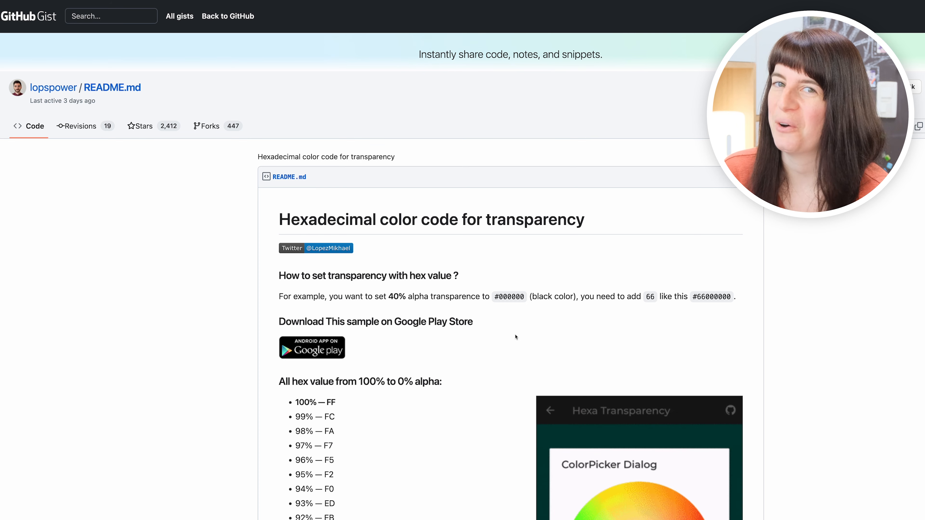
Scroll the gist's list of transparency percentages and hex alpha values
{"action": "scroll", "scroll_direction": "down", "scroll_amount": 3}
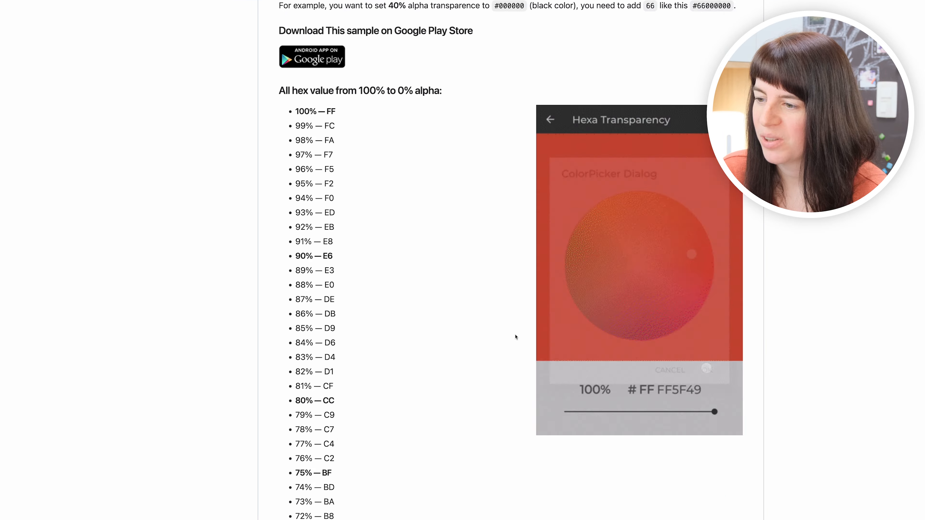
{"action": "scroll", "scroll_direction": "down", "scroll_amount": 3}
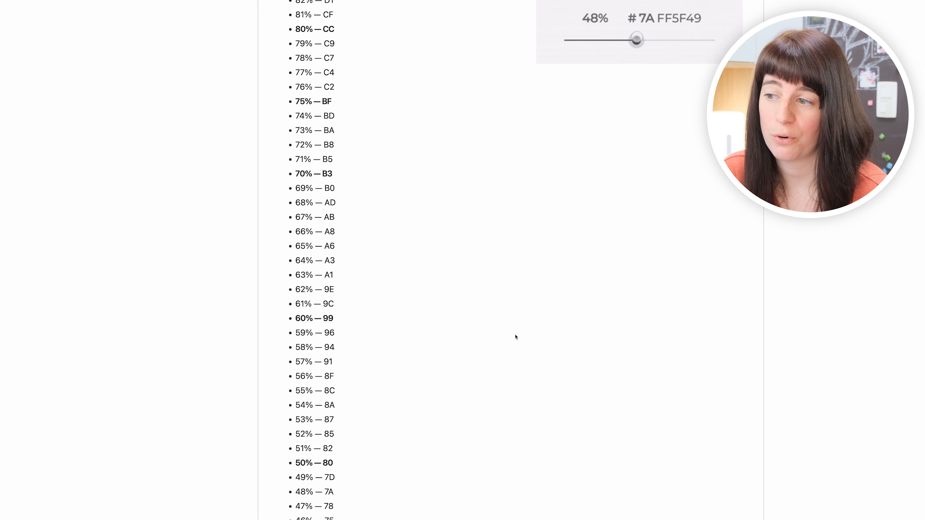
{"action": "scroll", "scroll_direction": "down", "scroll_amount": 3}
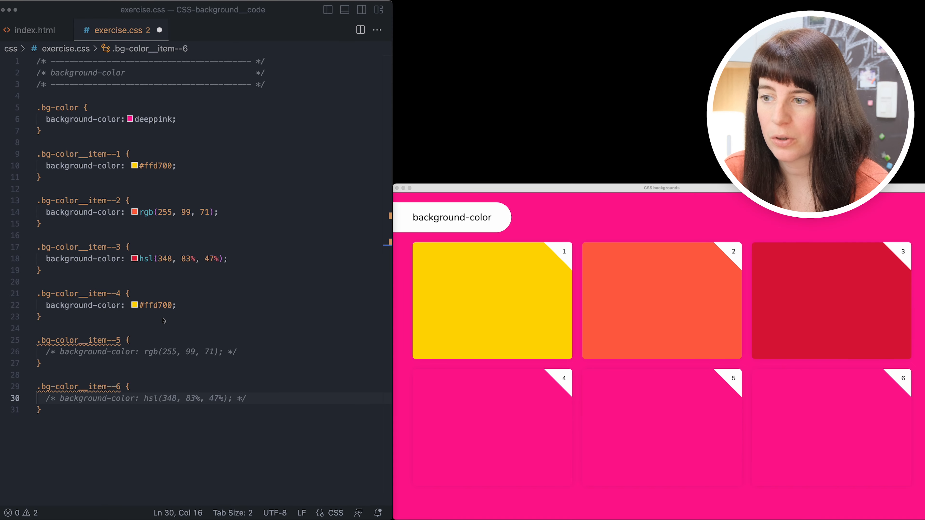
Make items 4–6 half-transparent: #ffd70080, rgba(255, 99, 71, .5) and hsla(348, 83%, 47%, .5)
{"action": "left_click", "coordinate": [156, 305]}
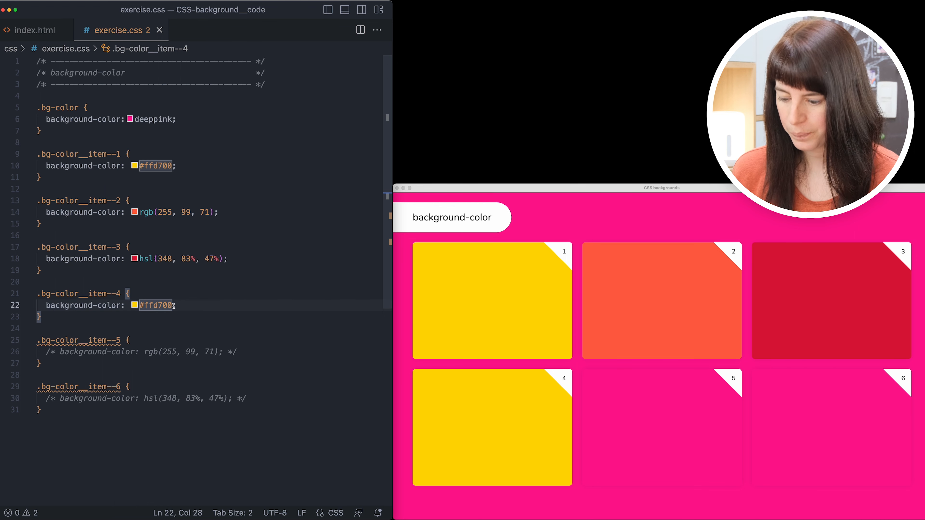
{"action": "type", "text": "80"}
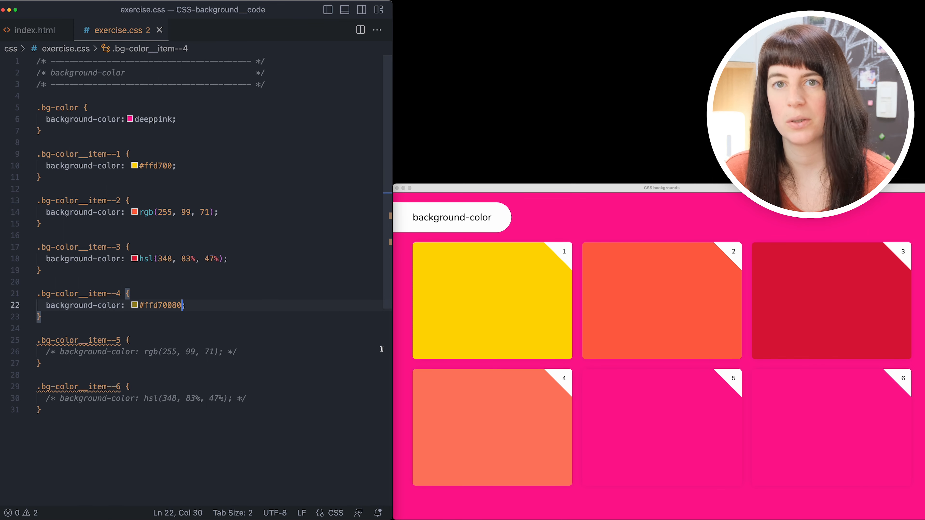
{"action": "mouse_move", "coordinate": [447, 410]}
{"action": "type", "text": ","}
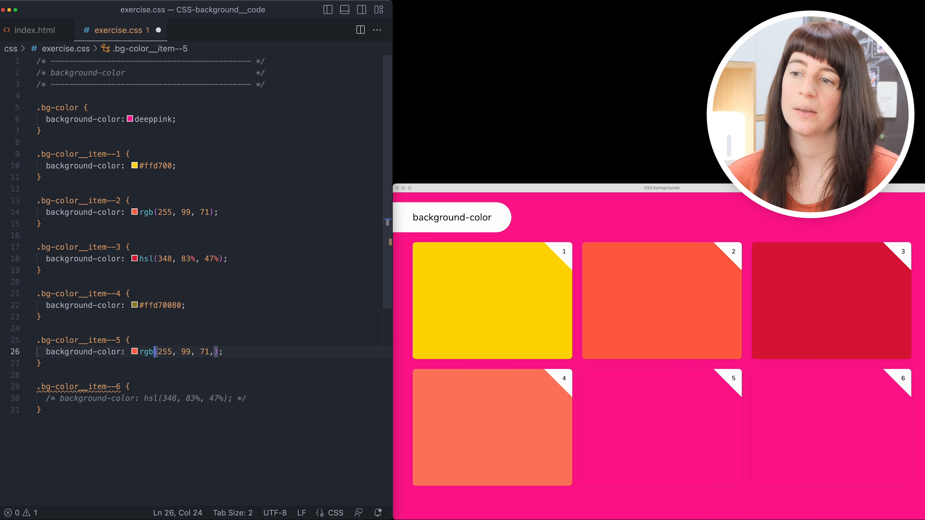
{"action": "type", "text": "a"}
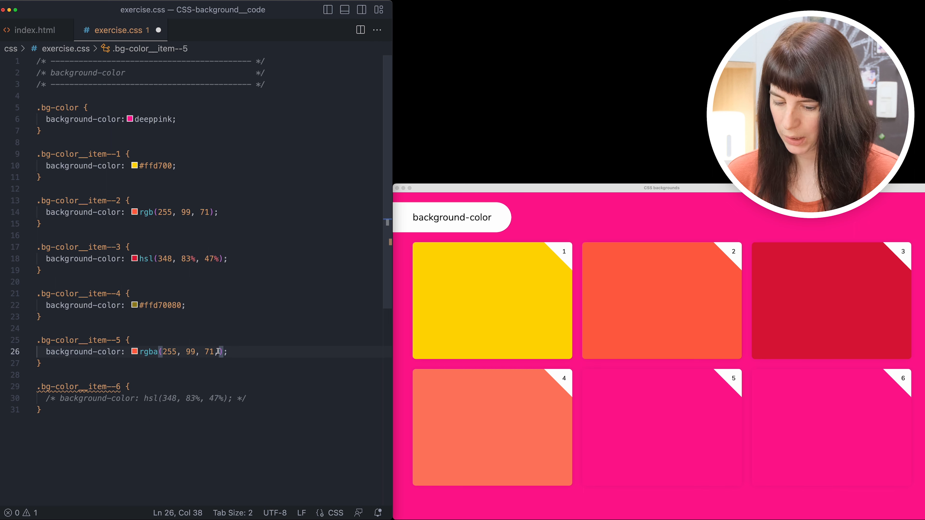
{"action": "type", "text": ",.5"}
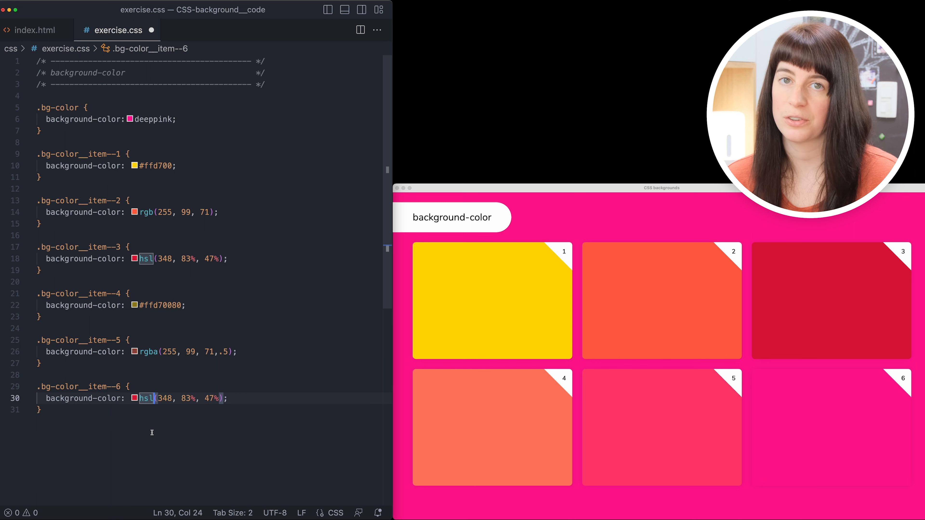
{"action": "type", "text": "a"}
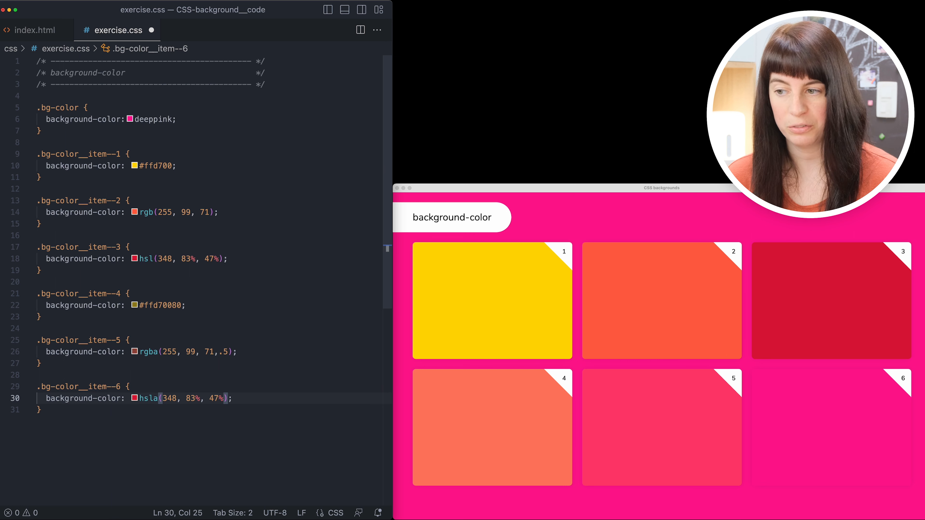
{"action": "type", "text": ","}
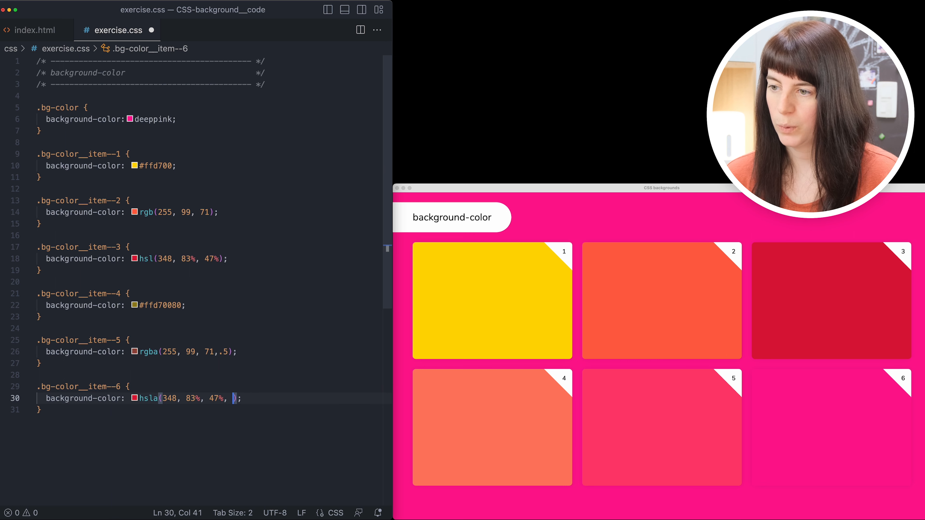
{"action": "type", "text": ".5"}
{"action": "type", "text": "background-color:"}
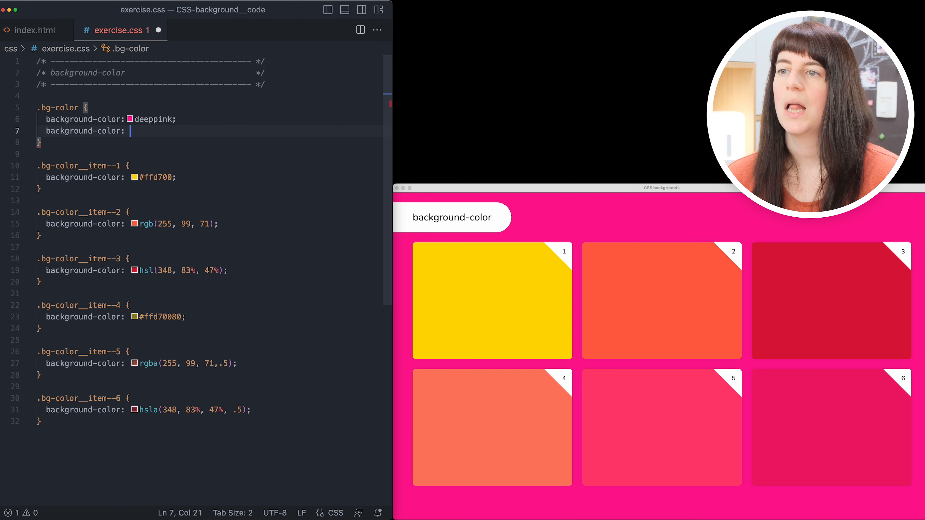
Add background-color: ivory; as a second declaration in the .bg-color rule
{"action": "type", "text": "ivory"}
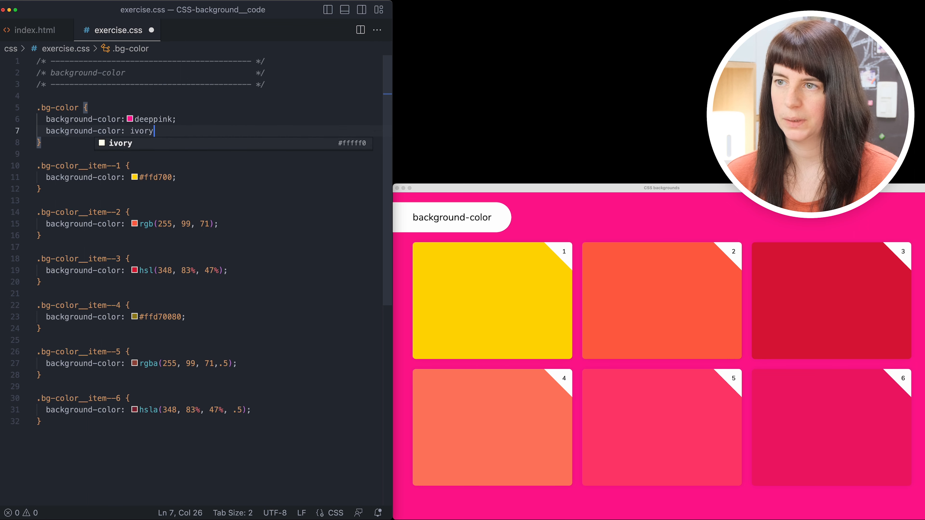
{"action": "type", "text": ";"}
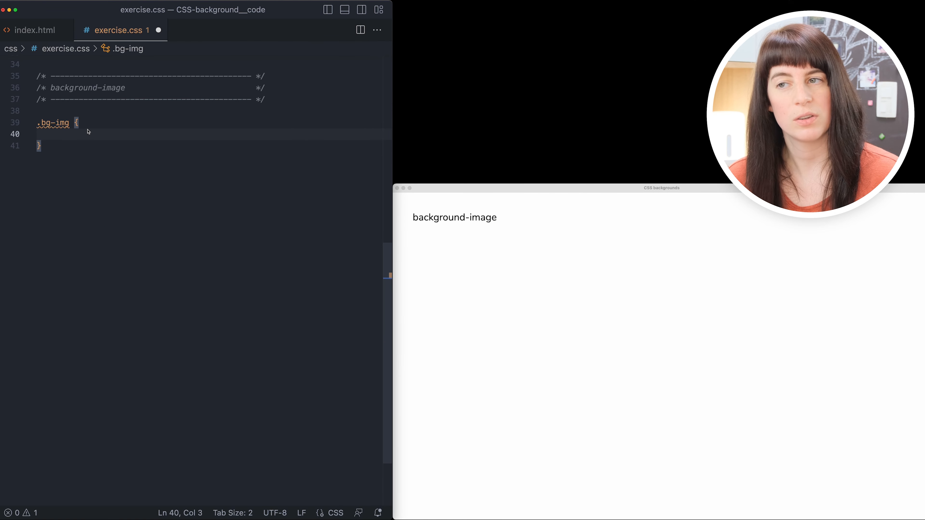
Set .bg-img's background-image to url("/img/bg-img.jpg") and save
{"action": "type", "text": "background-image: ;"}
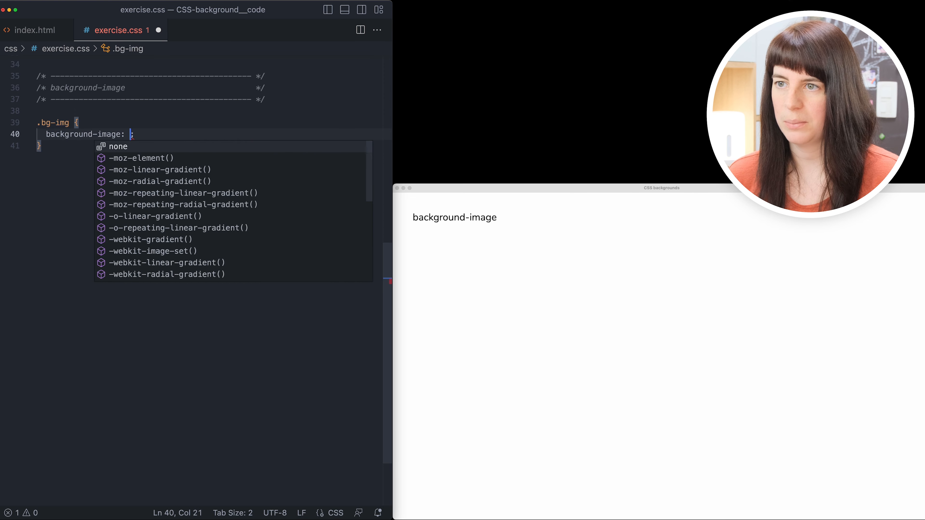
{"action": "type", "text": "url(\""}
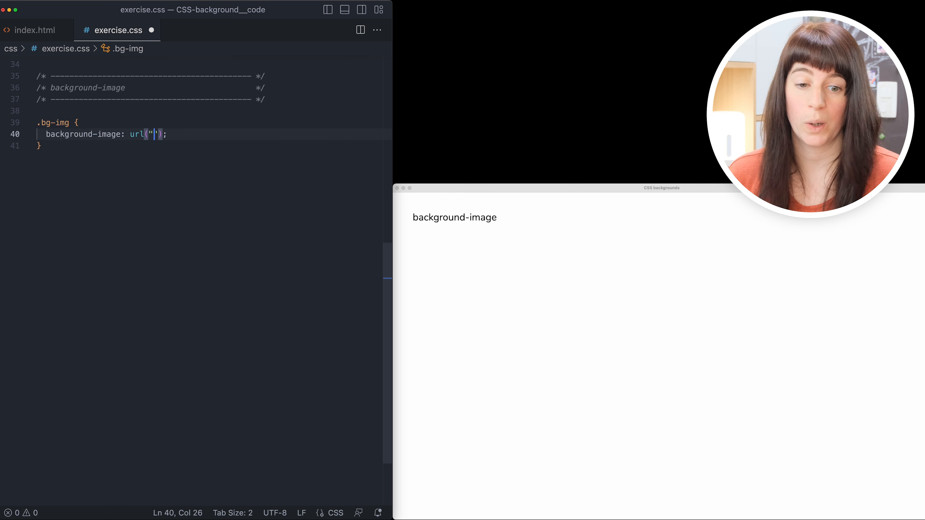
{"action": "type", "text": "/"}
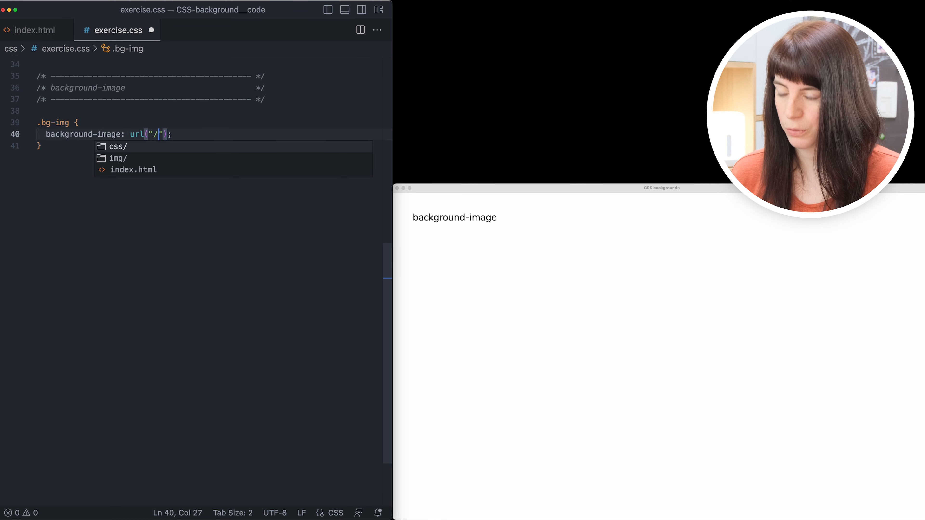
{"action": "type", "text": "img/"}
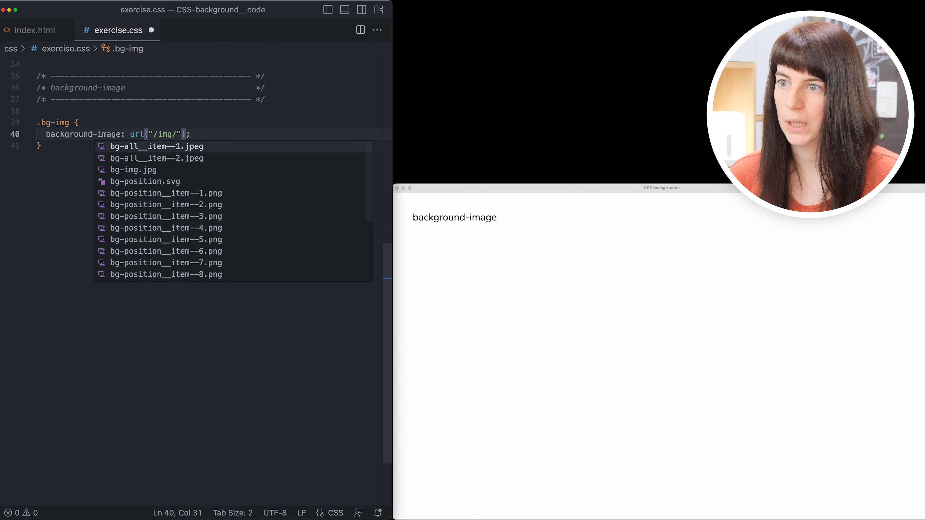
{"action": "type", "text": "bg-"}
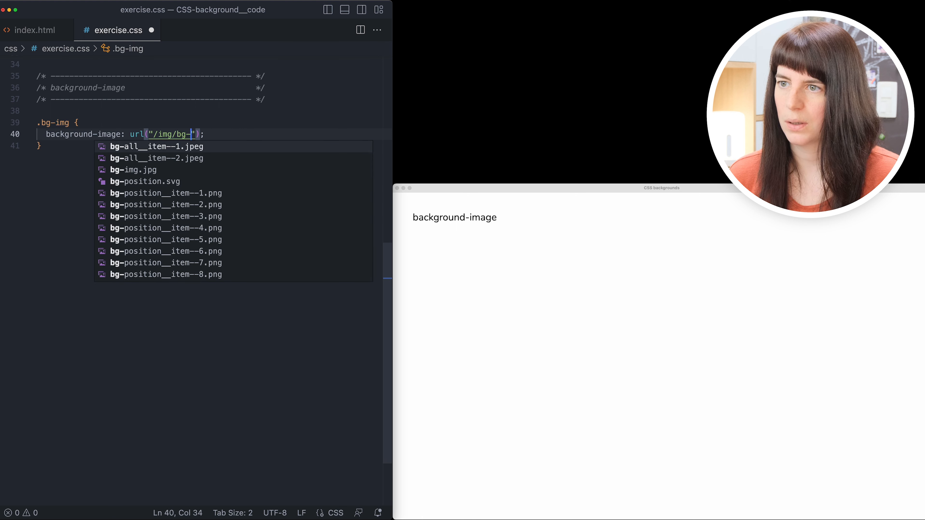
{"action": "left_click", "coordinate": [134, 170]}
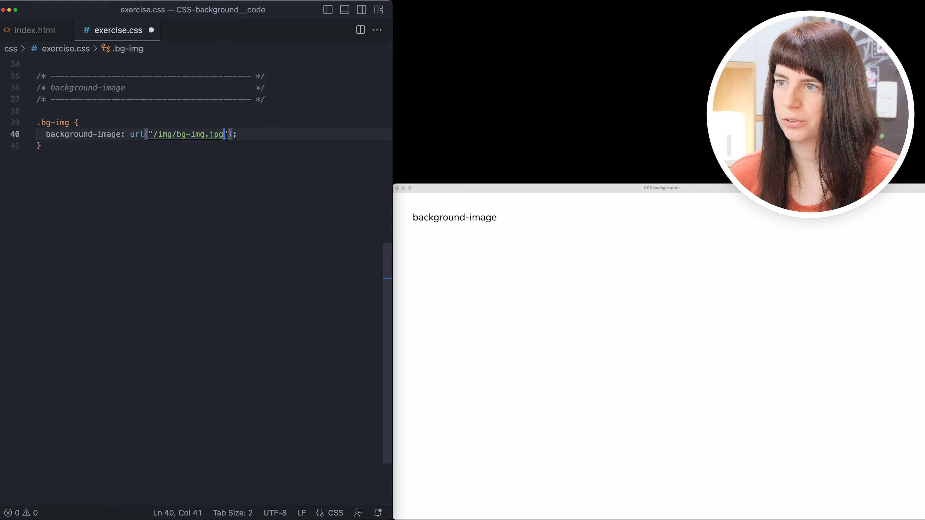
{"action": "key", "text": "cmd+s"}
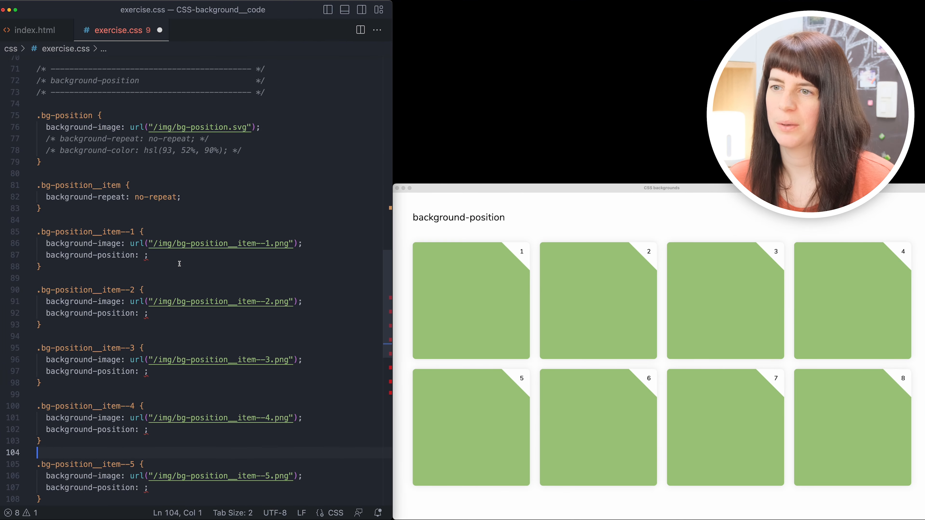
{"action": "mouse_move", "coordinate": [190, 190]}
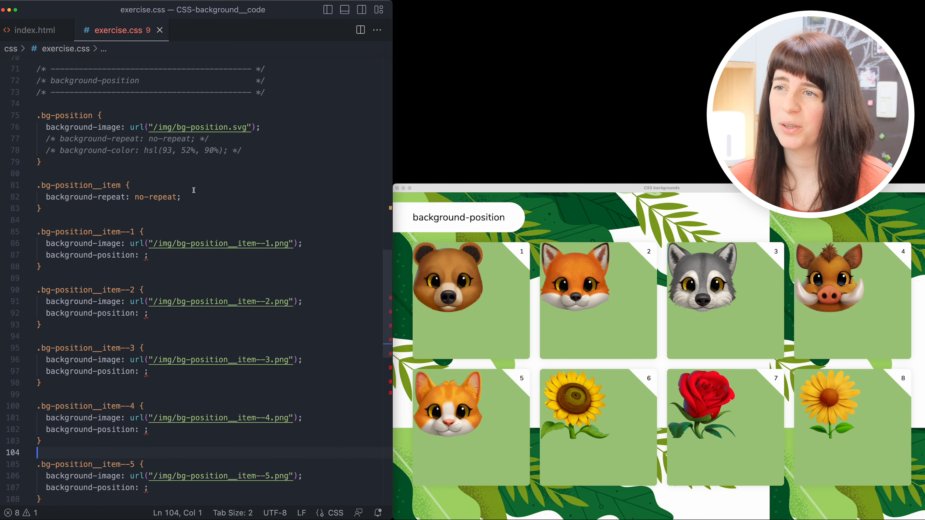
Uncomment .bg-position's no-repeat and hsl(93, 52%, 90%) background lines
{"action": "left_click", "coordinate": [149, 139]}
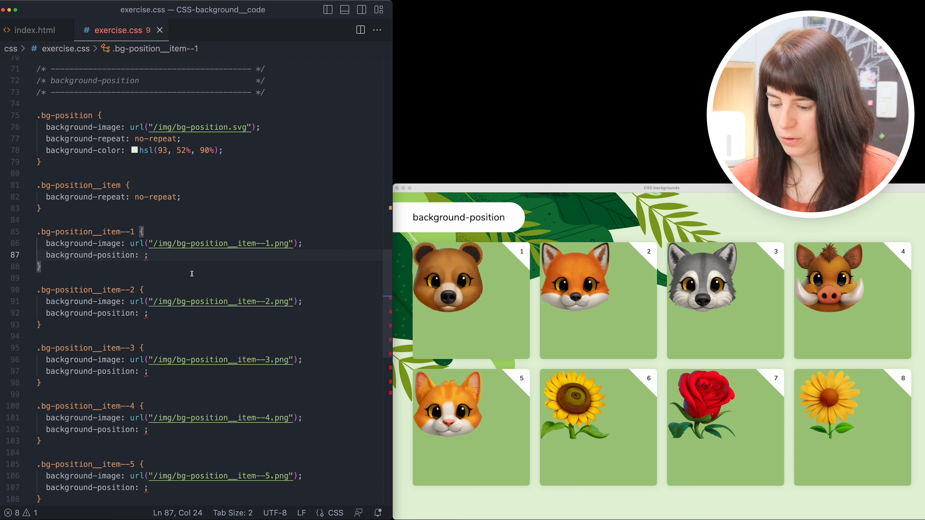
Set tiles 1–5 background-position to top, right, bottom, left bottom and center
{"action": "type", "text": "top"}
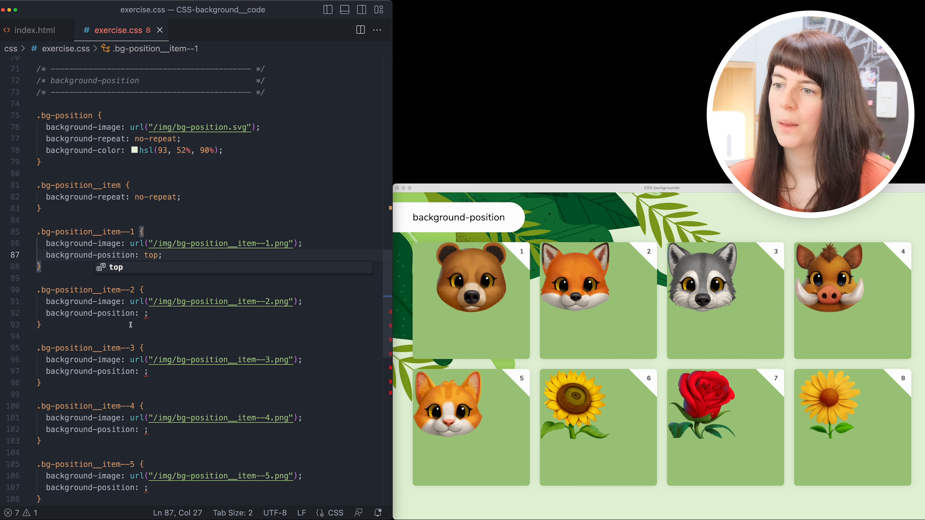
{"action": "left_click", "coordinate": [147, 313]}
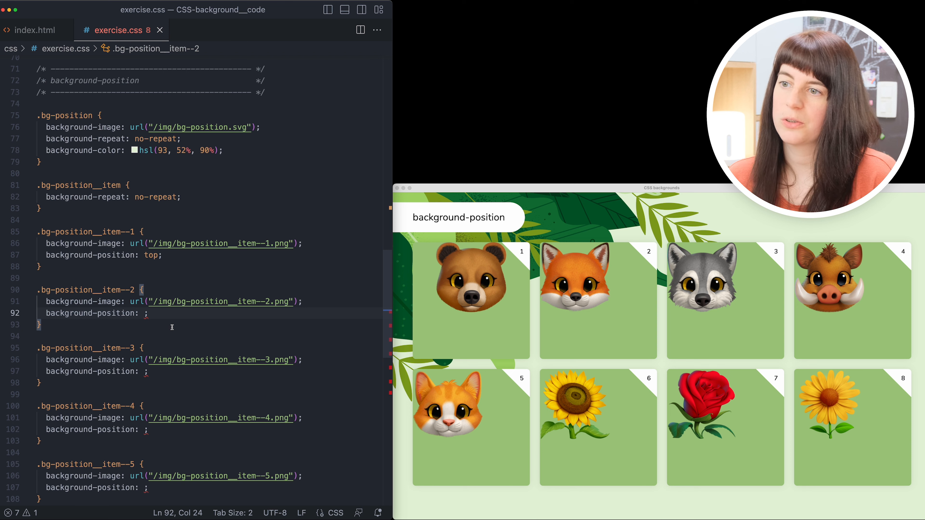
{"action": "type", "text": "right"}
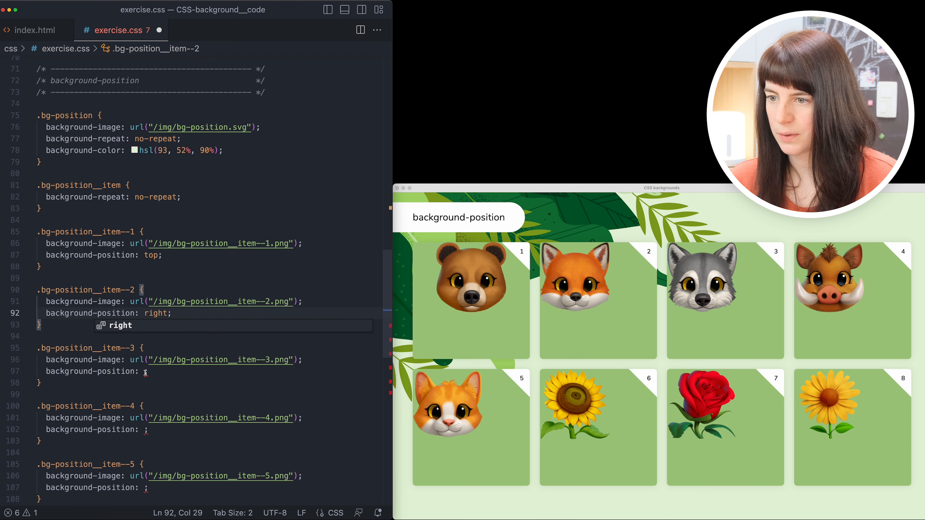
{"action": "type", "text": "bottom"}
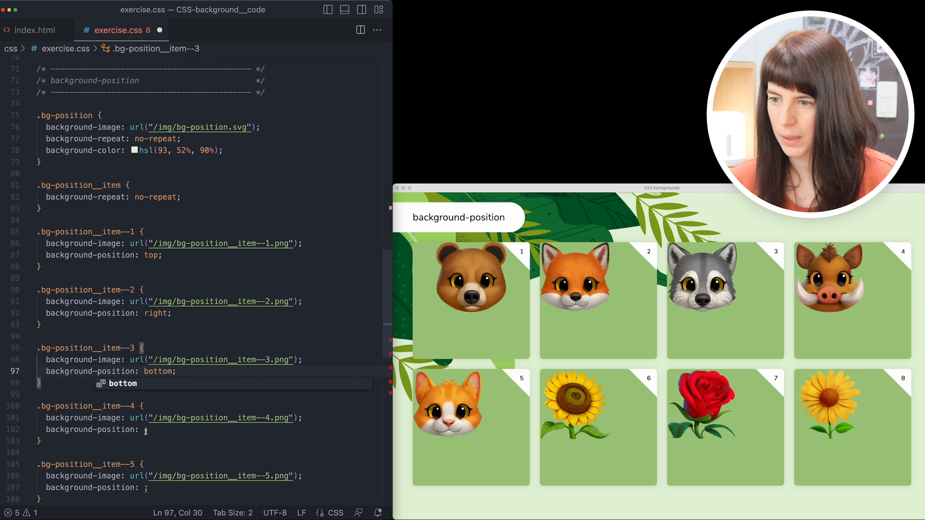
{"action": "type", "text": "left"}
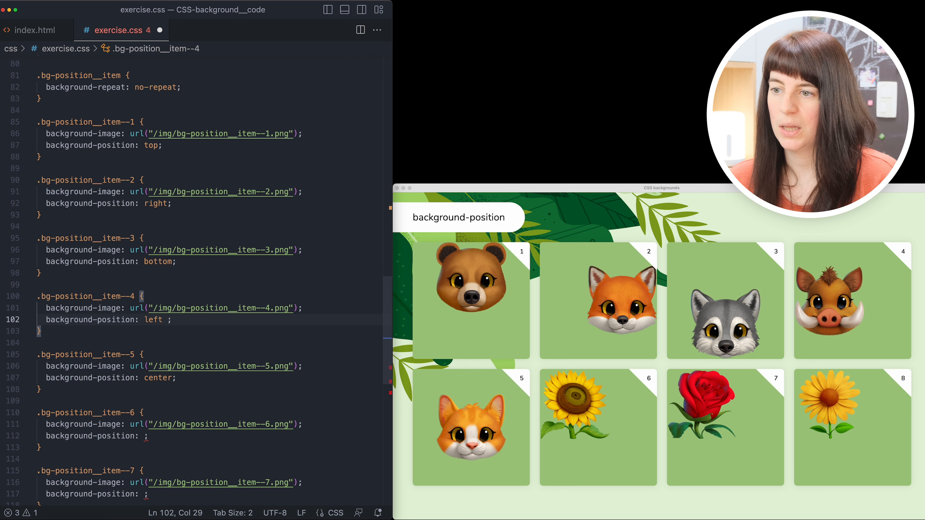
{"action": "type", "text": "botto"}
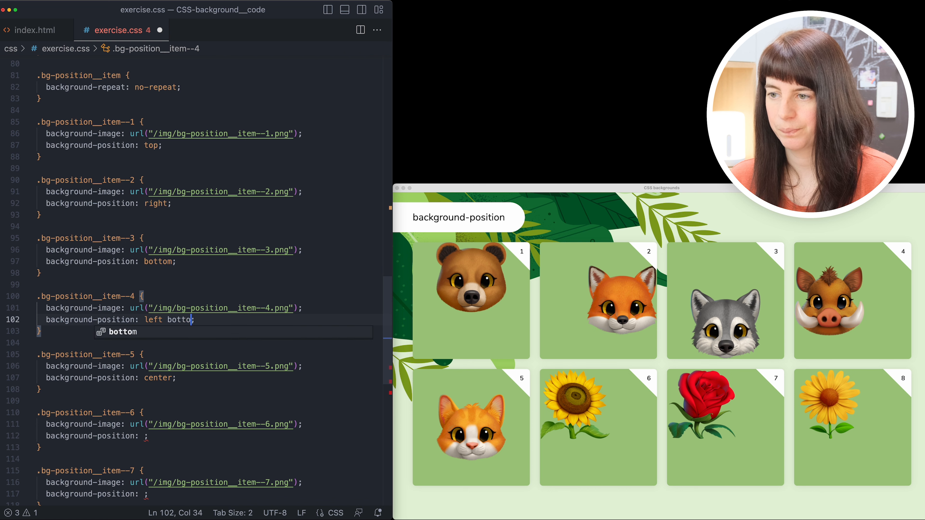
{"action": "type", "text": "m"}
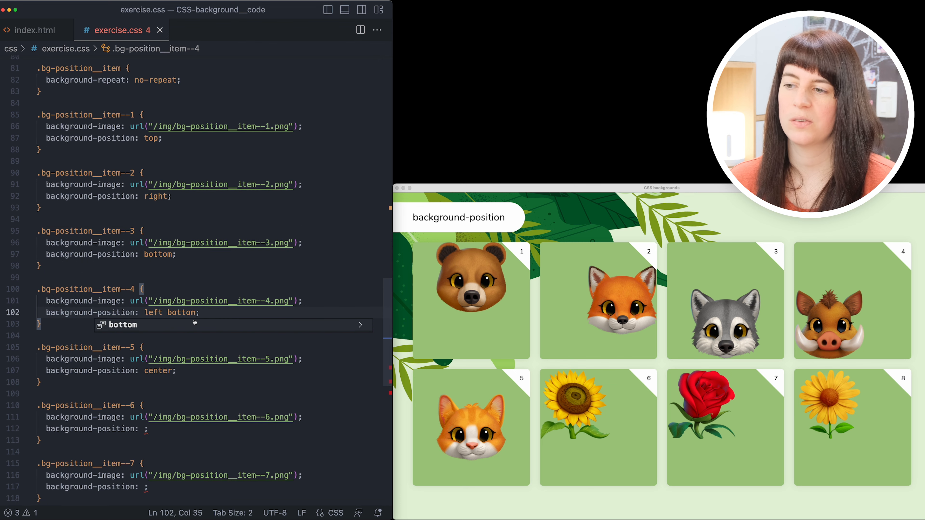
Give tile 6 a percentage background-position, ending at 50% 25%
{"action": "scroll", "scroll_direction": "down", "scroll_amount": 3}
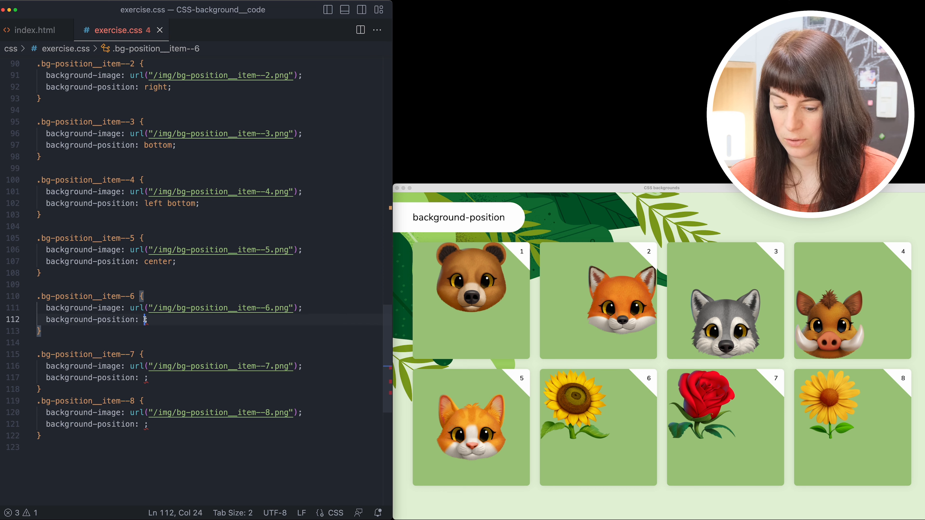
{"action": "type", "text": "10% 0%"}
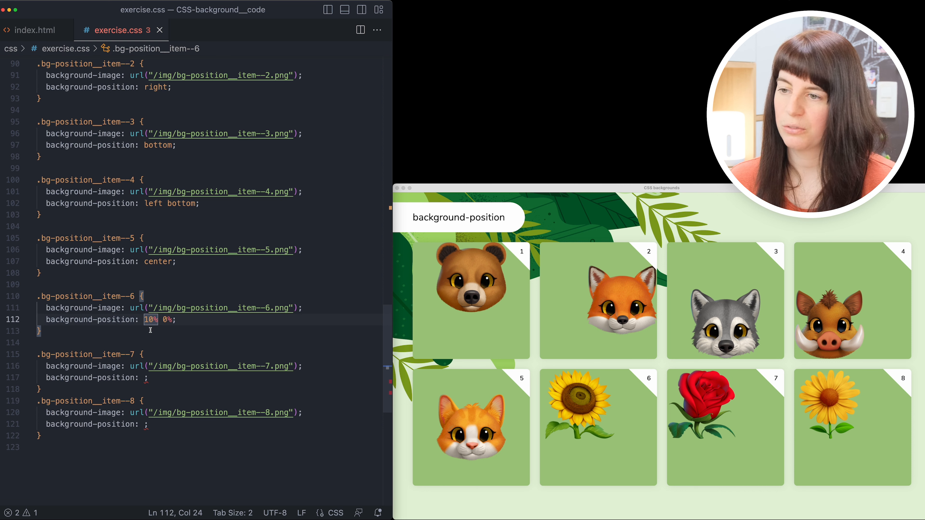
{"action": "type", "text": "50%"}
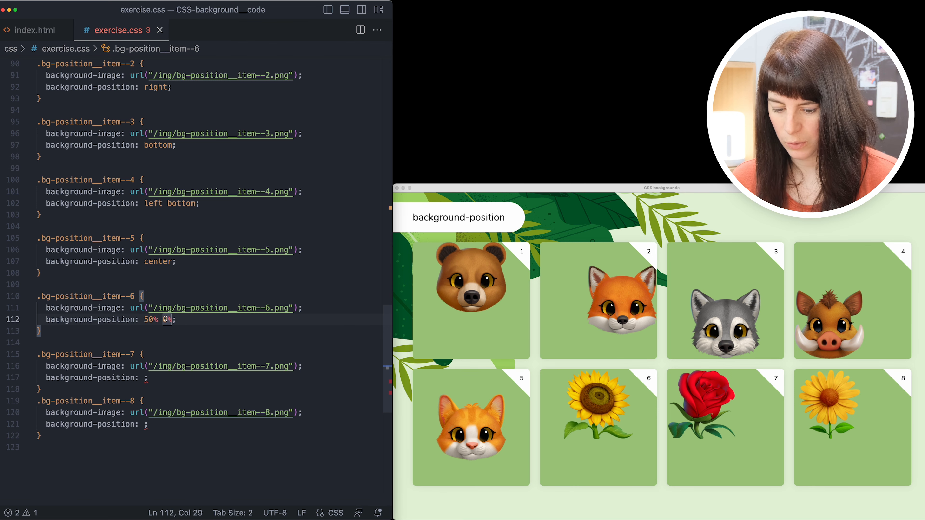
{"action": "type", "text": "25"}
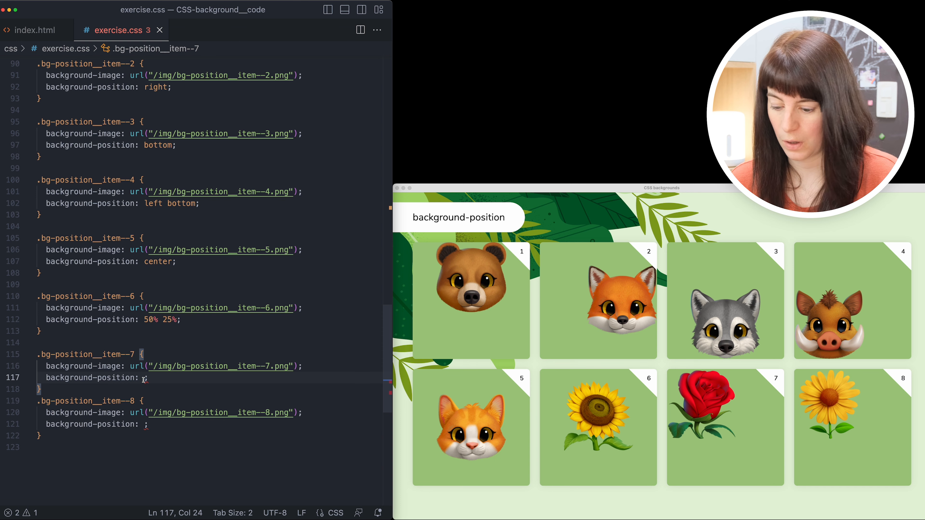
Set tile 7's background-position to 100px 50px instead of 100px 0
{"action": "type", "text": "100px 0"}
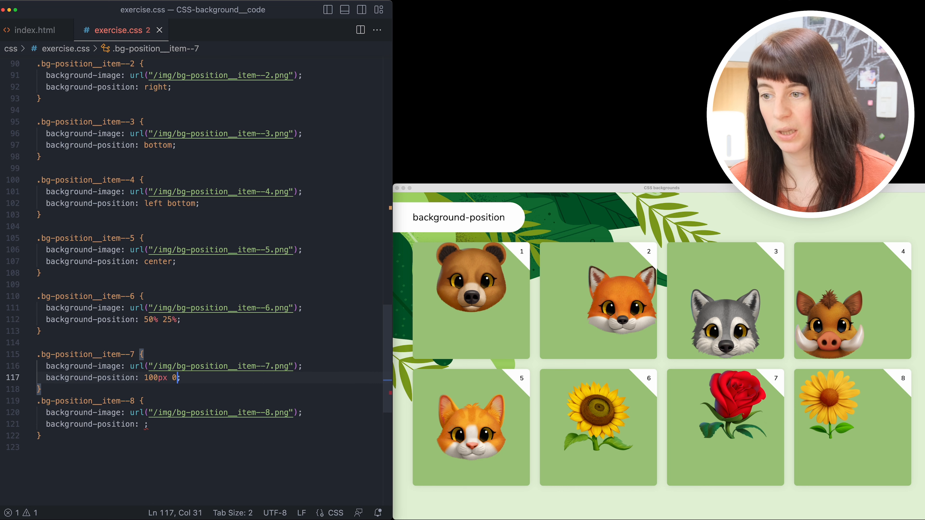
{"action": "key", "text": "Backspace"}
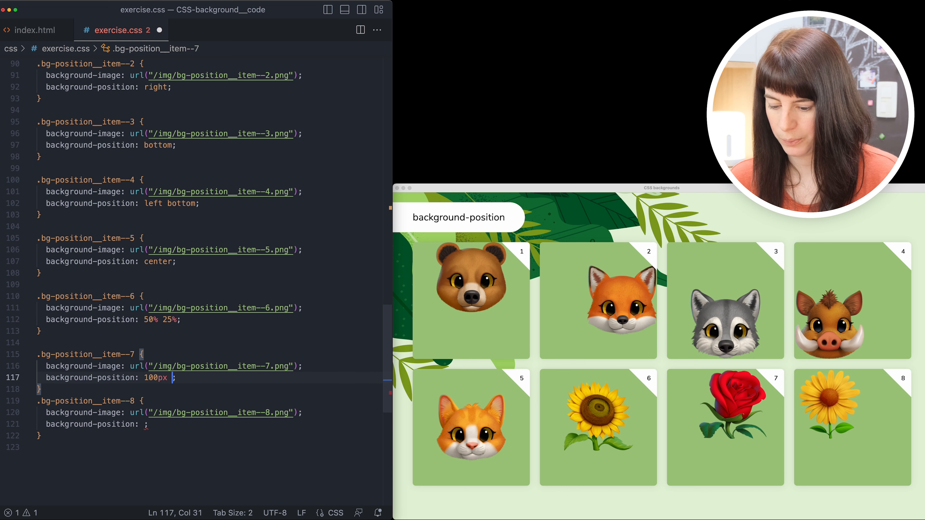
{"action": "type", "text": "50px"}
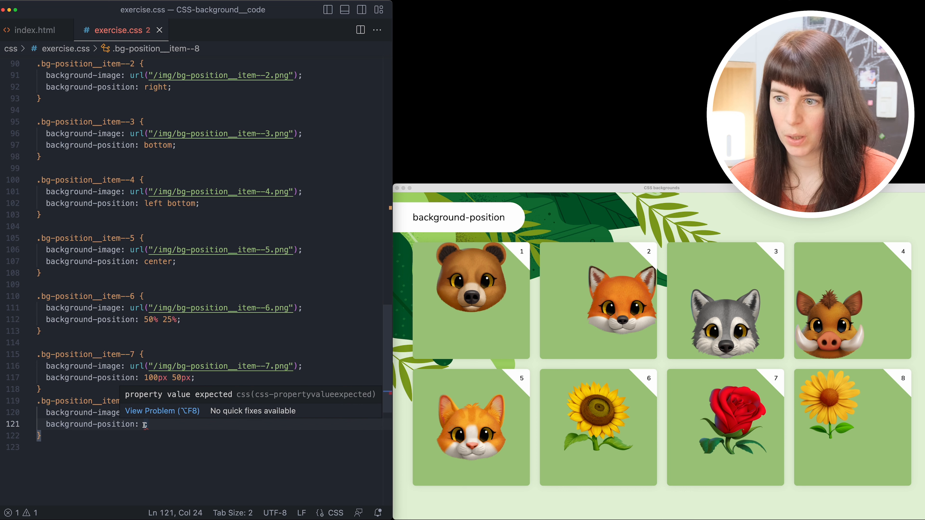
Anchor tile 8's background with the value 'bottom 10px'
{"action": "type", "text": "bottom 10px right 1"}
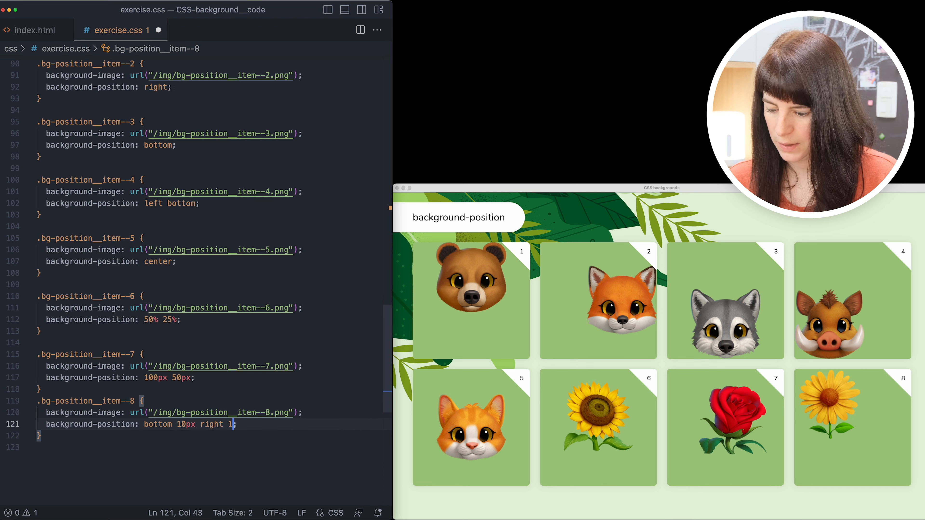
{"action": "type", "text": "0px"}
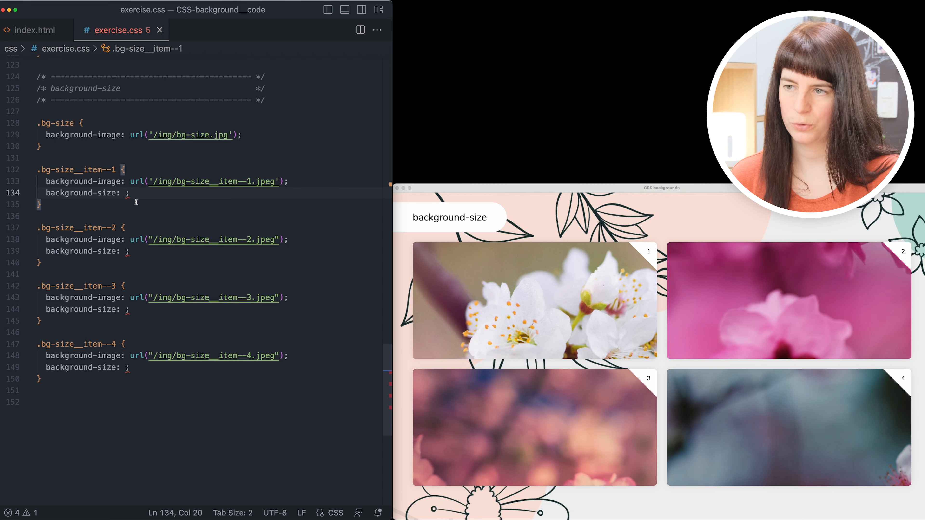
Size flower tile 1's background with cover and tile 2's with contain
{"action": "type", "text": "cover"}
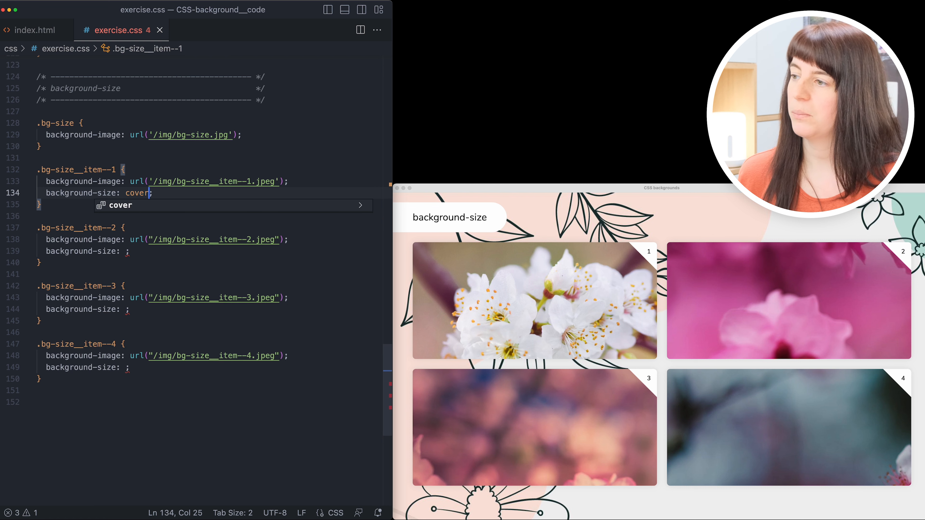
{"action": "mouse_move", "coordinate": [322, 224]}
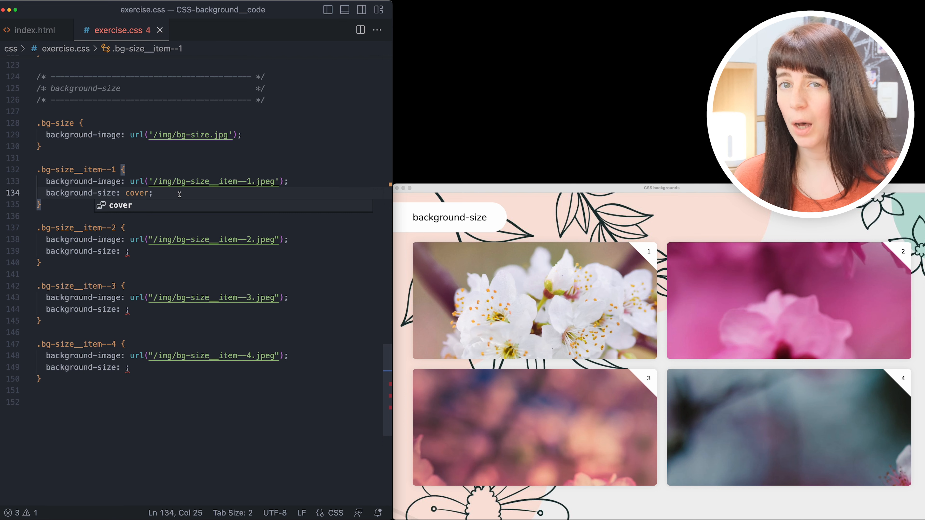
{"action": "type", "text": "contain"}
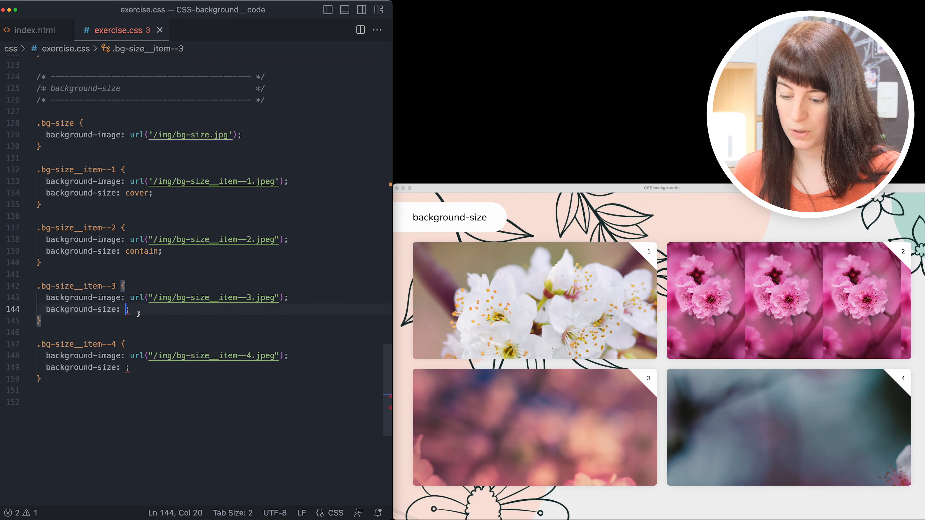
Size tile 3's background at 400px and tile 4's at 300px 400px
{"action": "type", "text": "60"}
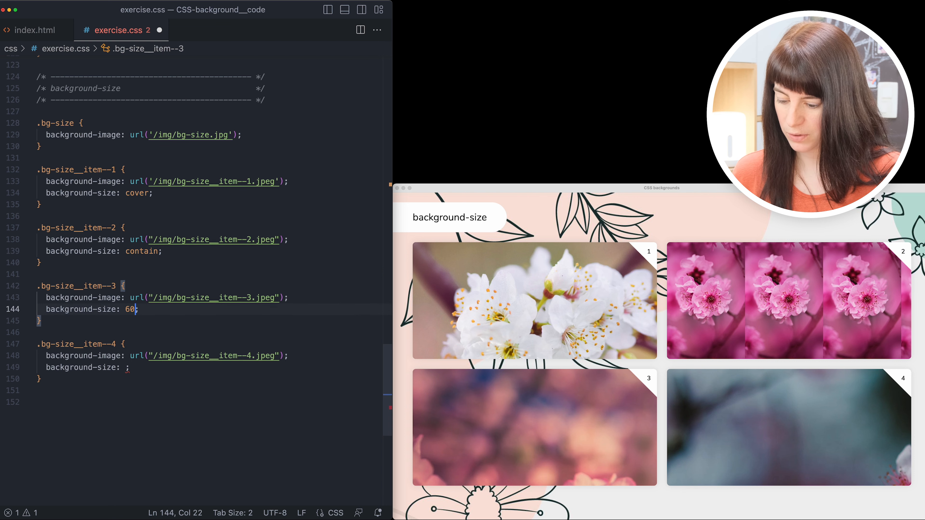
{"action": "type", "text": "00px"}
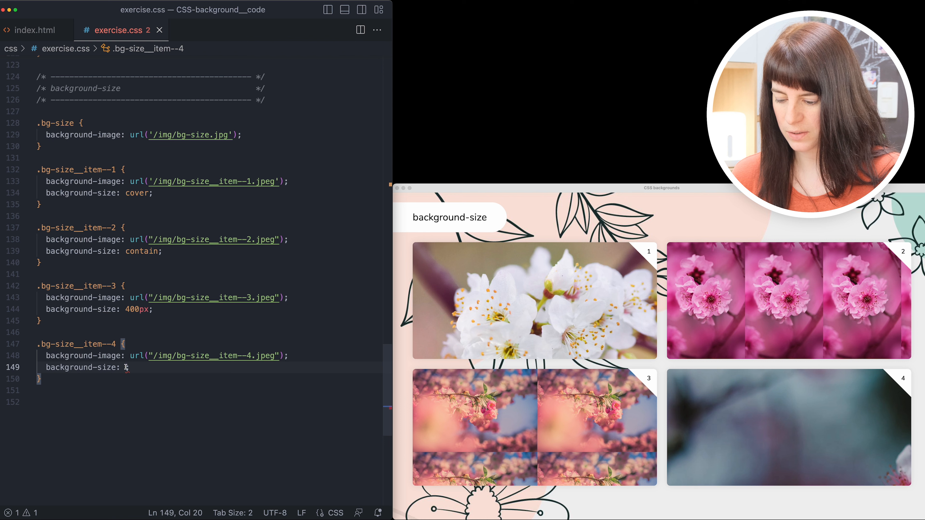
{"action": "type", "text": "300px 400"}
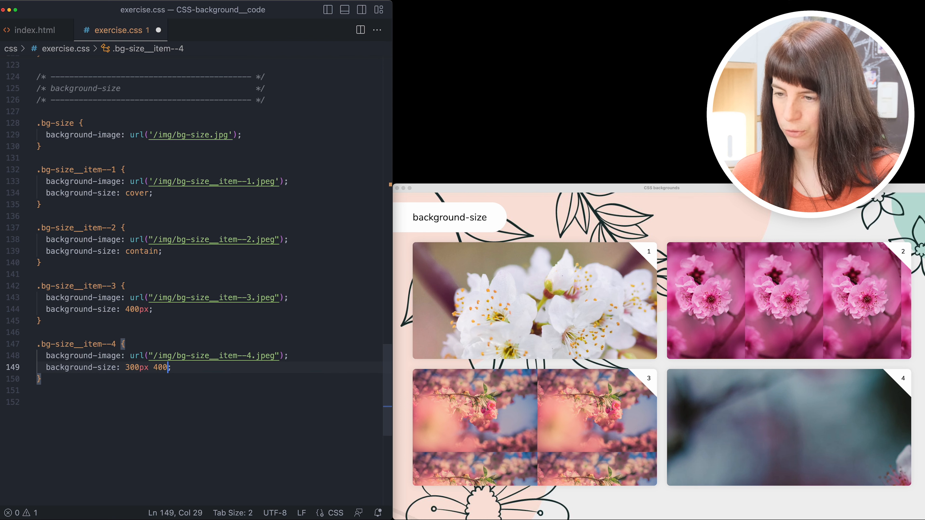
{"action": "type", "text": "px"}
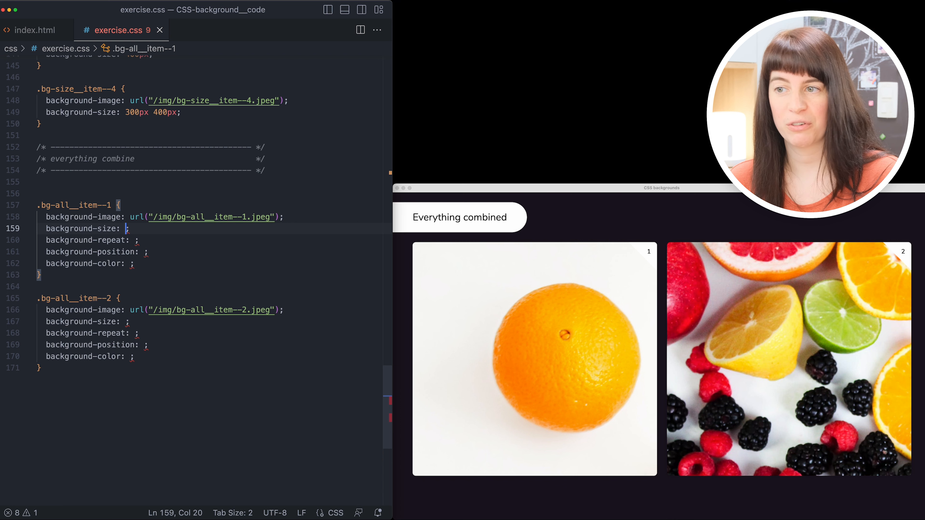
Style fruit tile 1 with 50% size, repeat-y, right position and orange colour
{"action": "type", "text": "50%"}
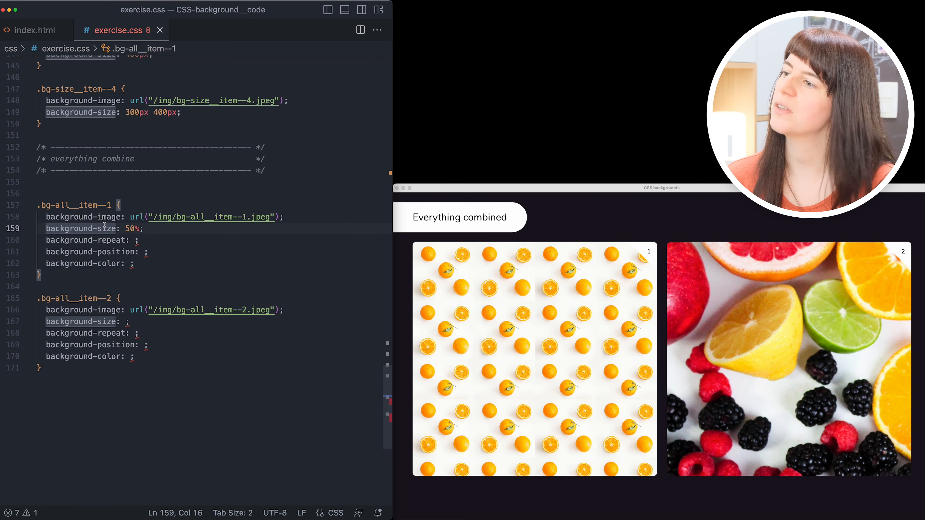
{"action": "mouse_move", "coordinate": [86, 239]}
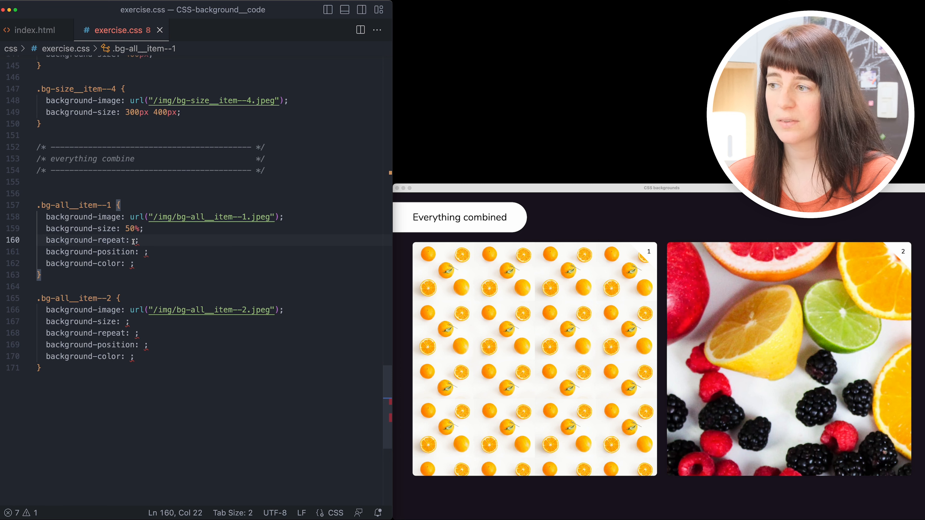
{"action": "type", "text": "repeat-y"}
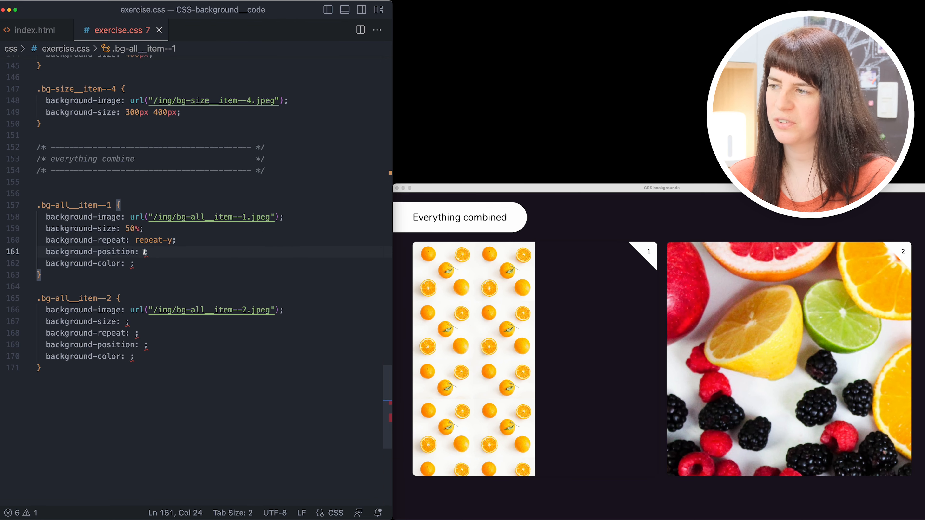
{"action": "type", "text": "right"}
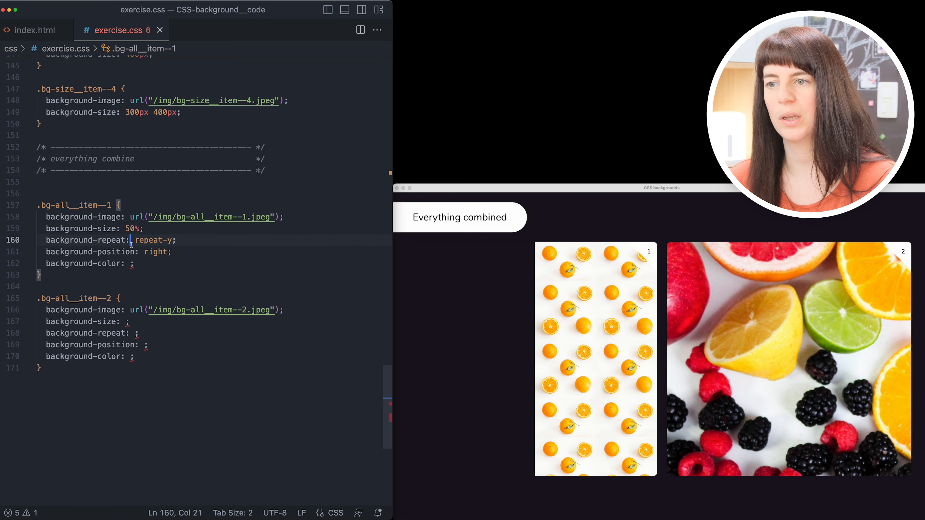
{"action": "left_click", "coordinate": [118, 263]}
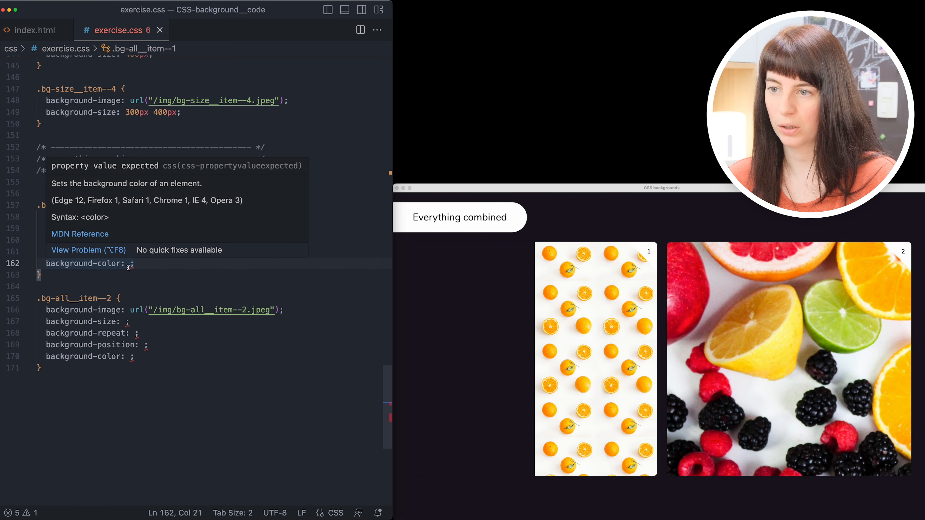
{"action": "type", "text": "orange"}
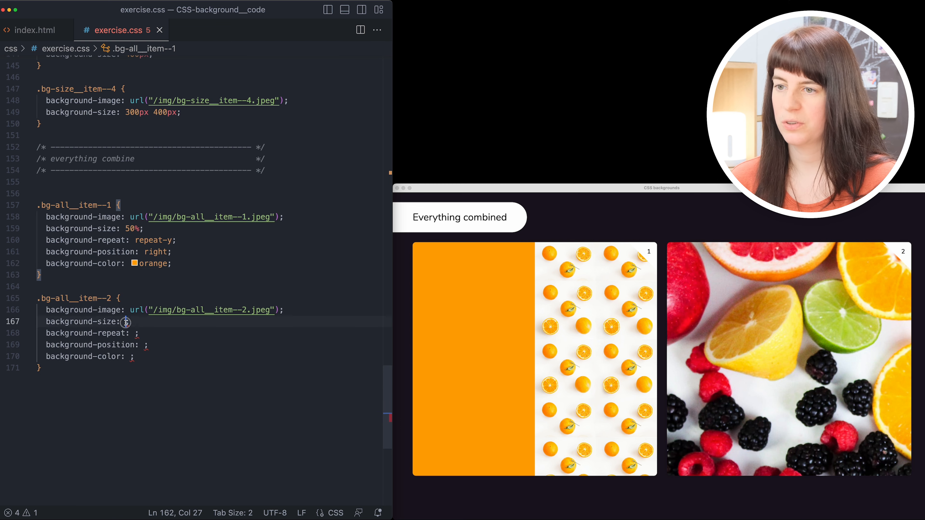
{"action": "left_click", "coordinate": [126, 321]}
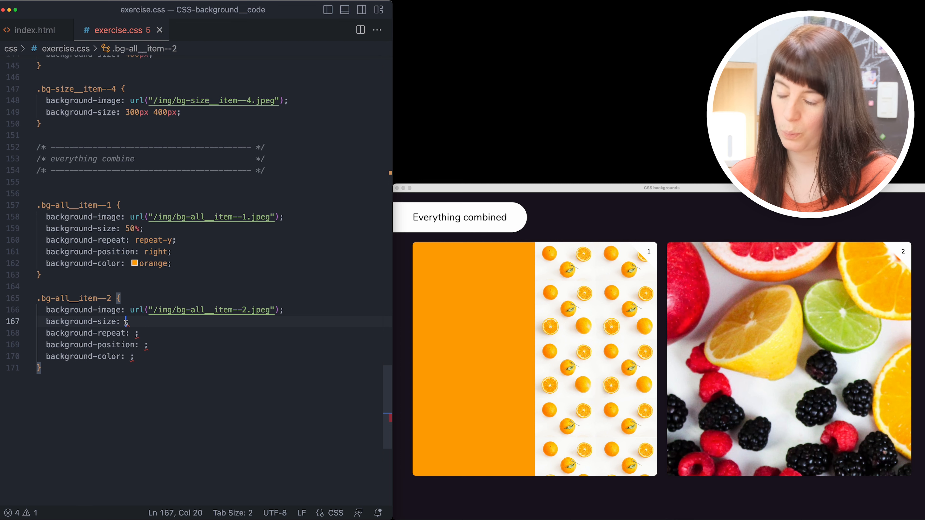
Style fruit tile 2 with 50% size, no-repeat, center position, and start a light colour value
{"action": "type", "text": "50%"}
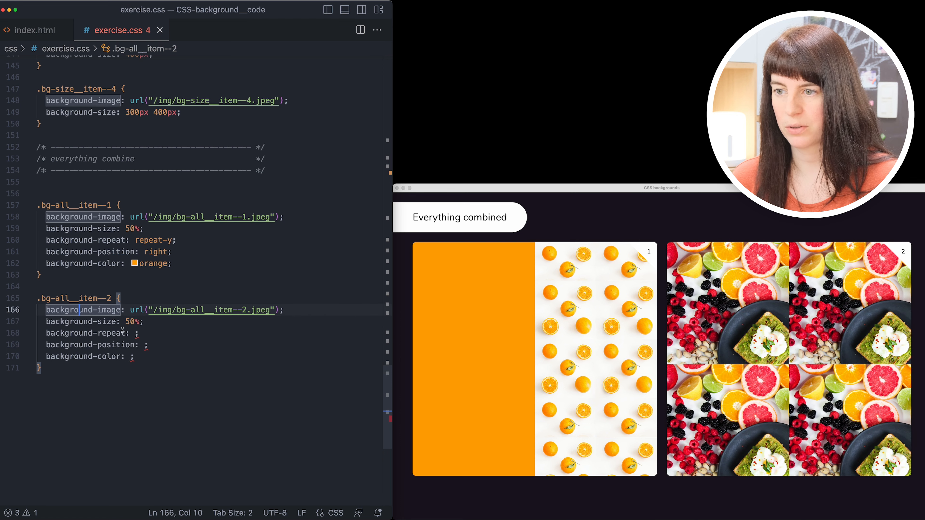
{"action": "left_click", "coordinate": [133, 333]}
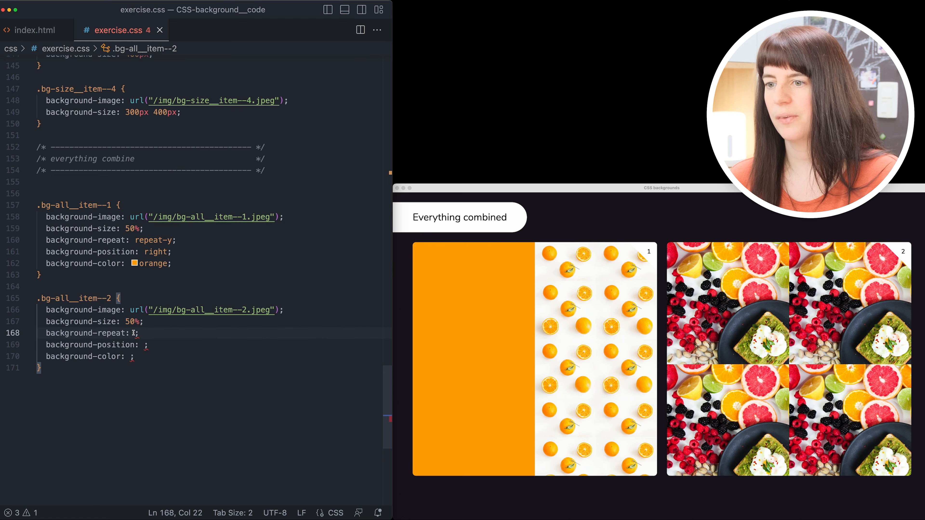
{"action": "type", "text": "no-repeat"}
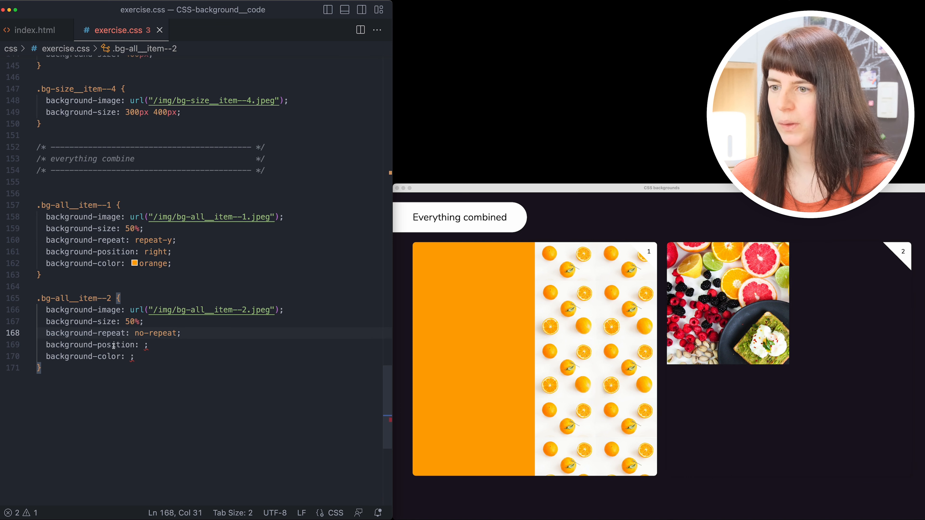
{"action": "type", "text": "center"}
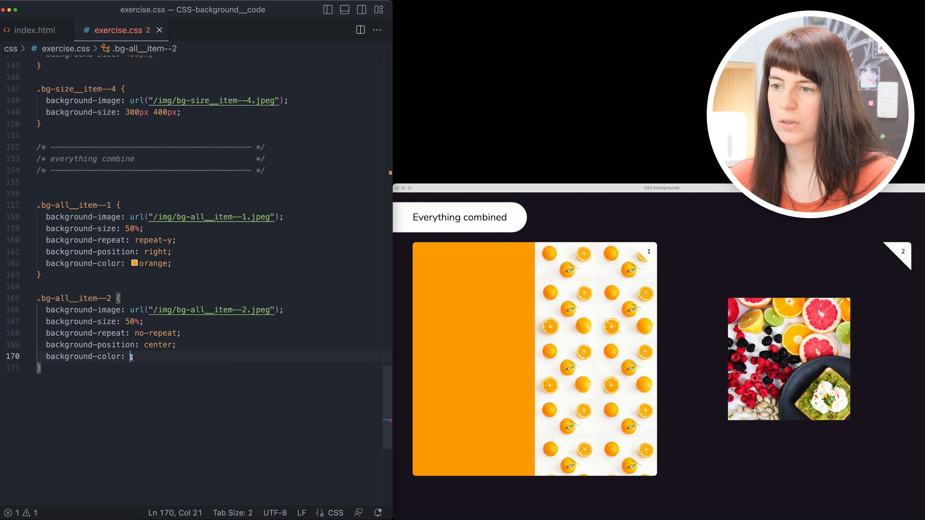
{"action": "type", "text": "lig"}
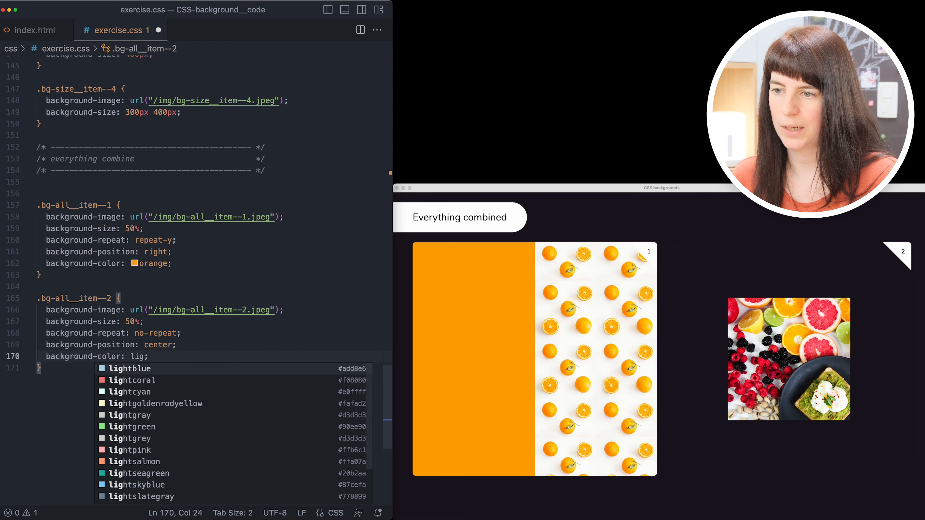